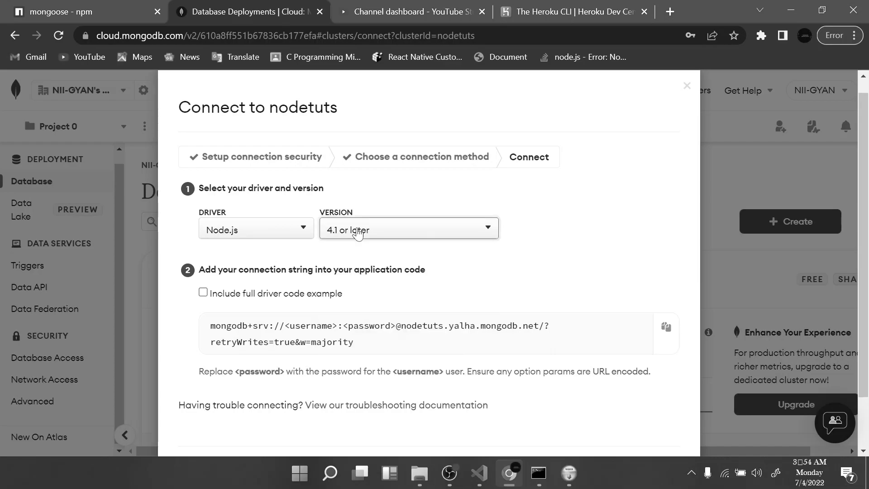
pyautogui.moveTo(357, 234)
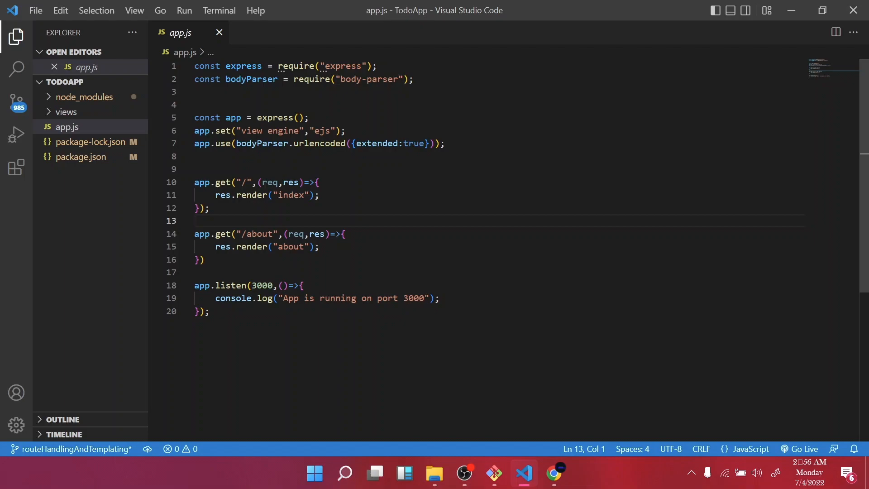
# Run npm install mongoose in a new TodoApp terminal, finishing with 0 vulnerabilities
pyautogui.click(219, 10)
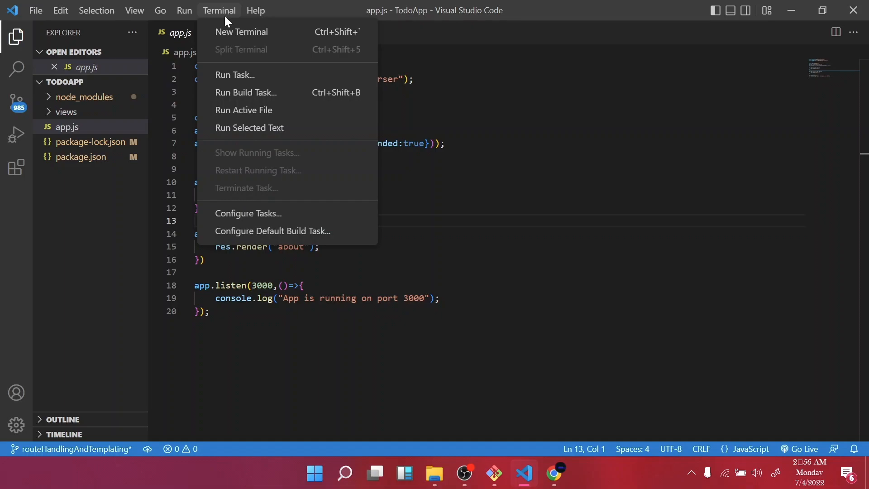
pyautogui.click(241, 32)
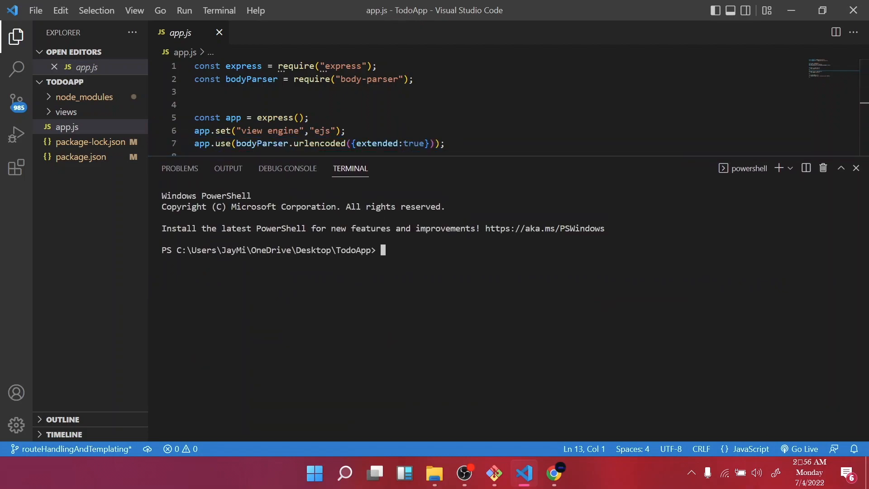
pyautogui.write('npm inst')
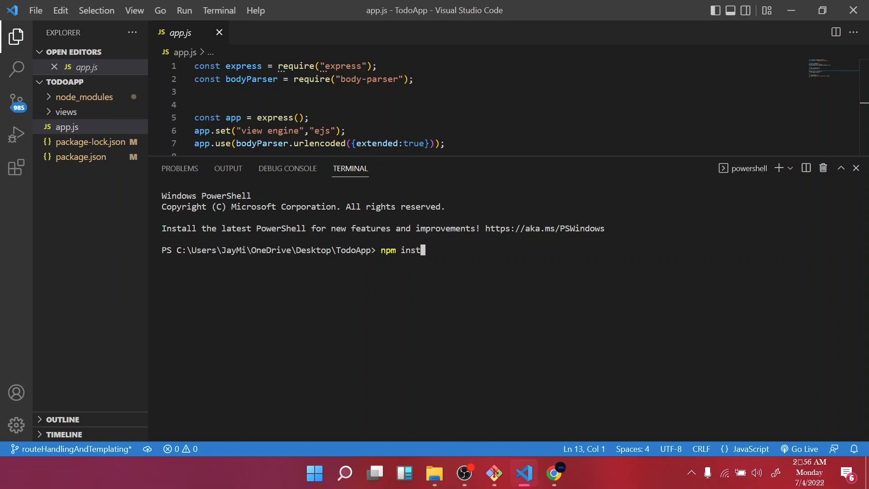
pyautogui.write('all mon')
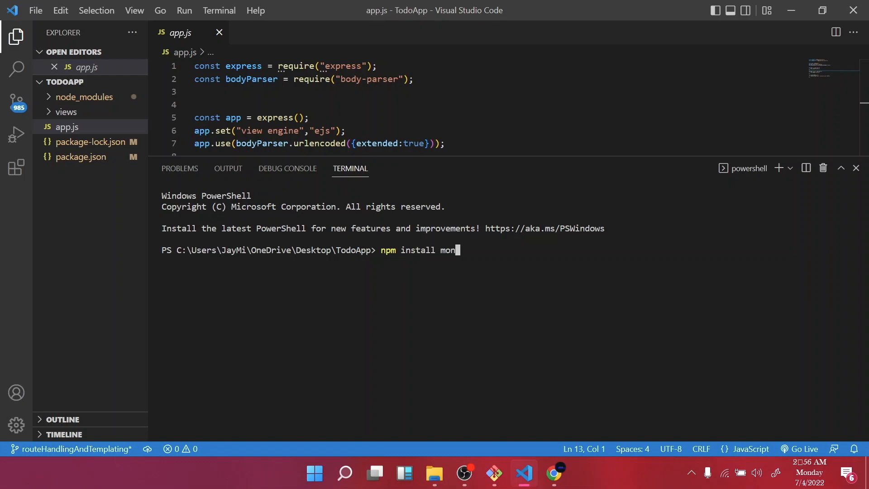
pyautogui.press('Enter')
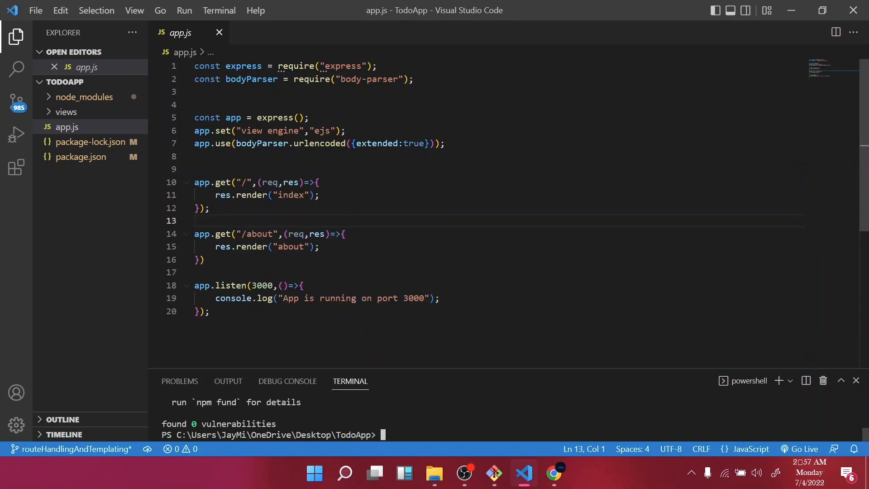
# Add const mongoose = require("mongoose"); as line 3 of app.js
pyautogui.write('const')
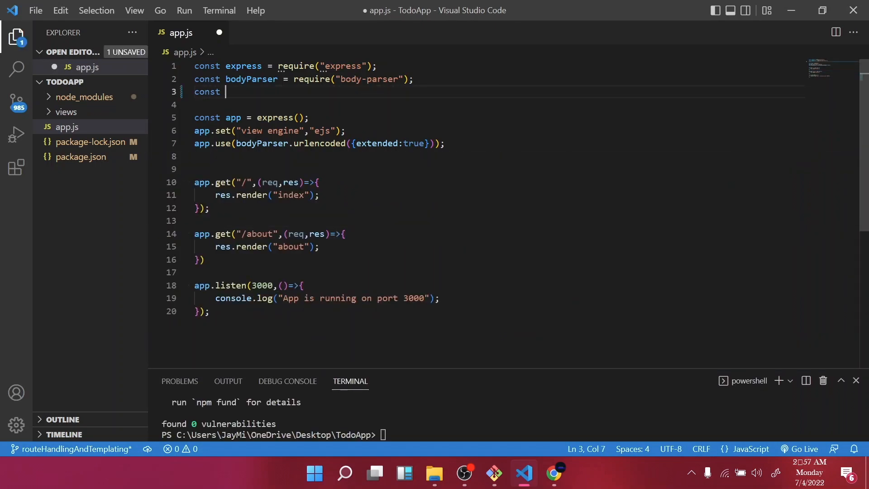
pyautogui.write('mongos')
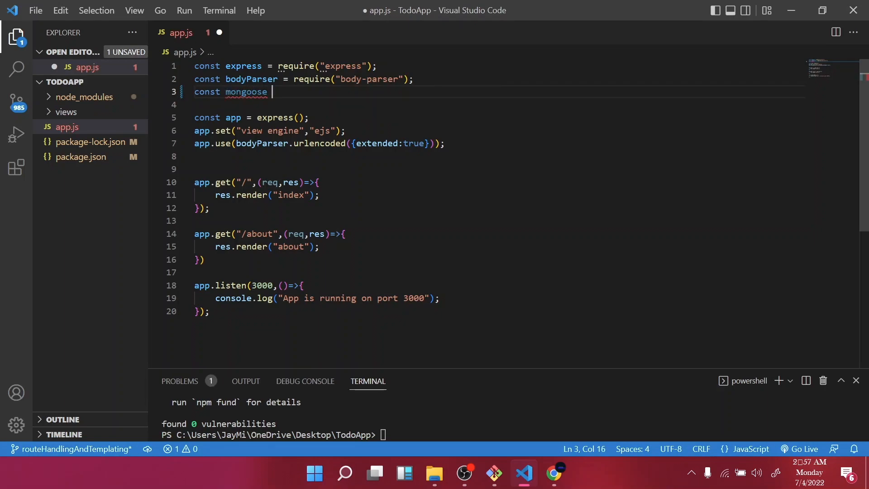
pyautogui.write('= re')
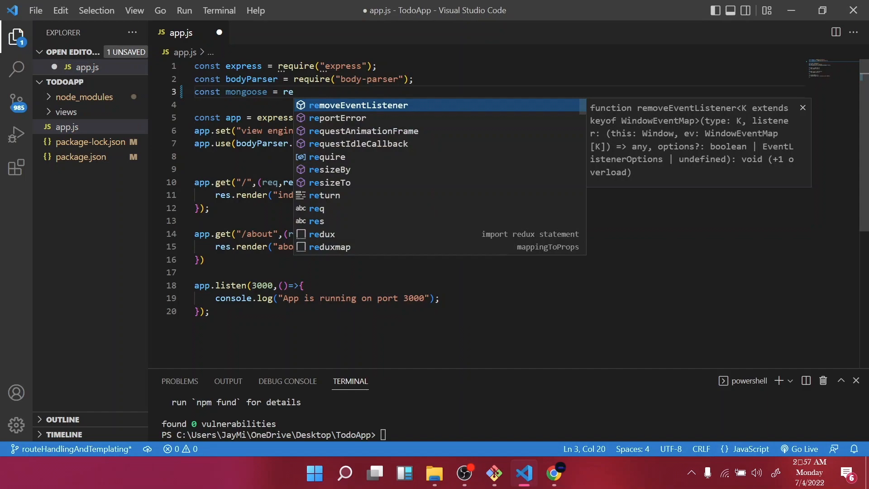
pyautogui.write('quire("')
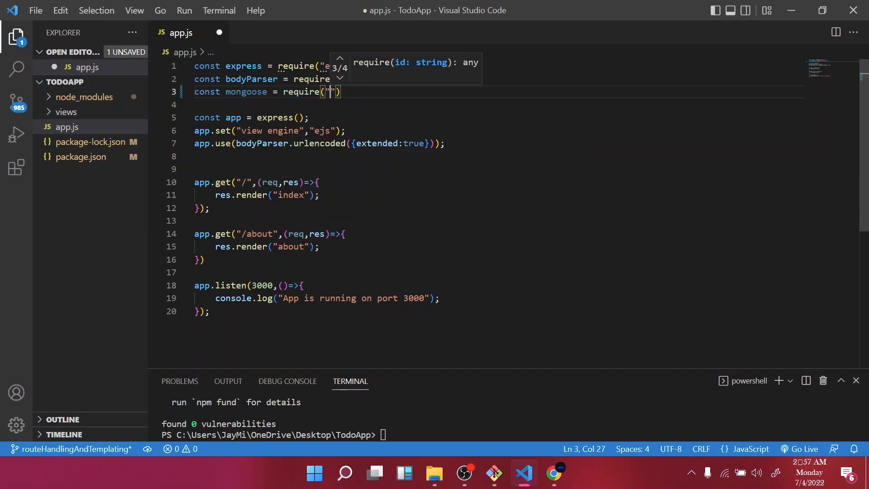
pyautogui.write('mo')
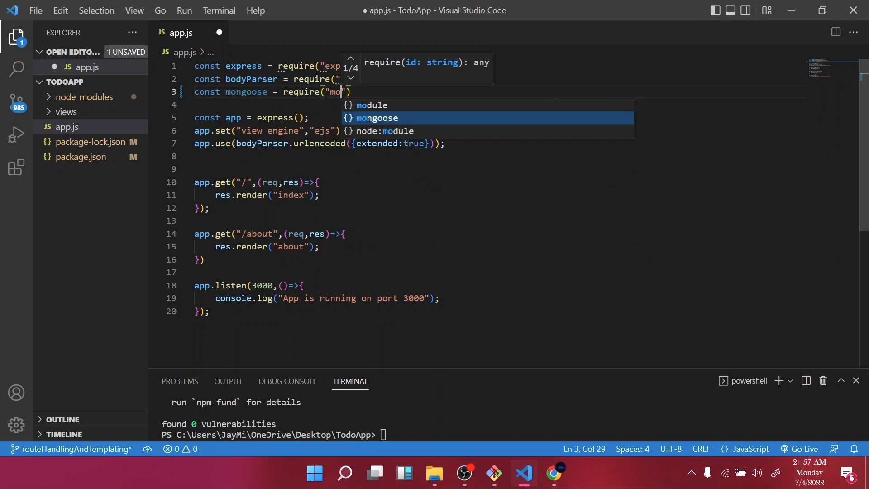
pyautogui.press('Tab')
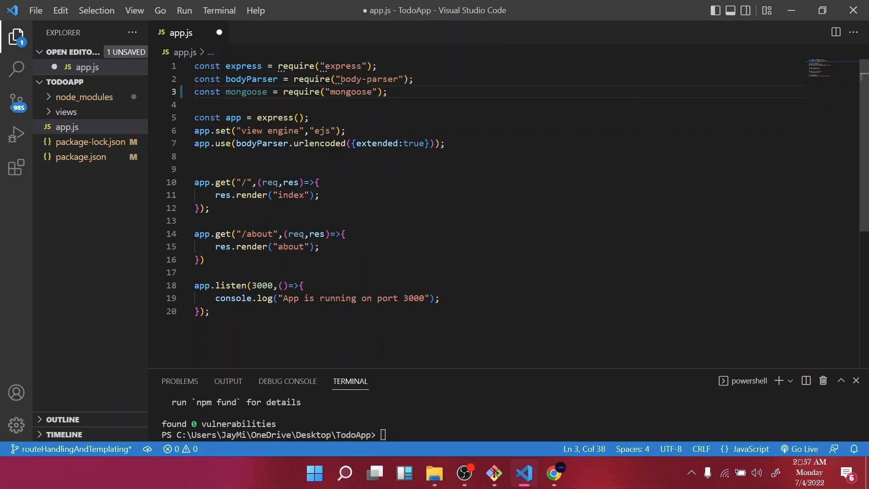
pyautogui.click(199, 156)
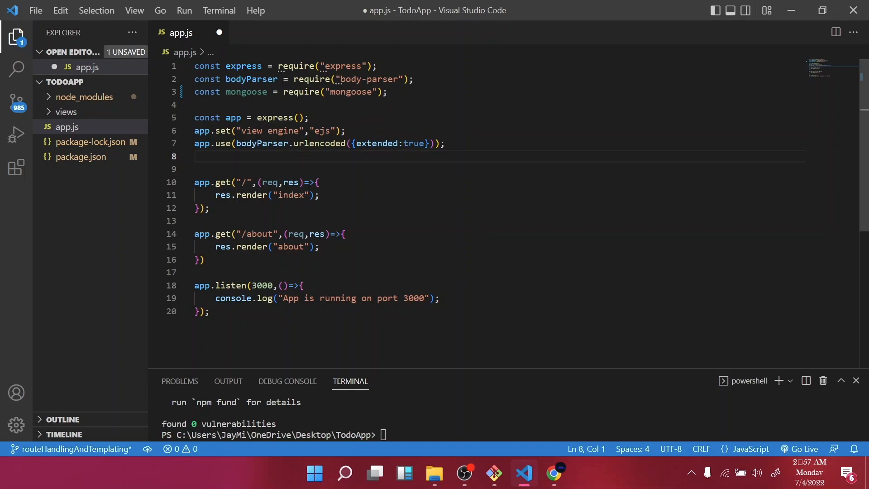
# Write mongoose.connect("", {useNewUrlParser}); on line 8 of app.js
pyautogui.write('o')
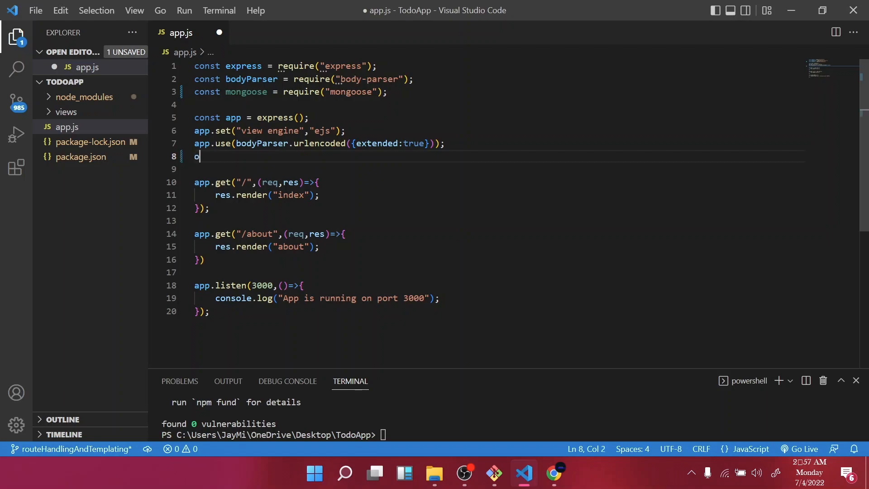
pyautogui.press('Backspace')
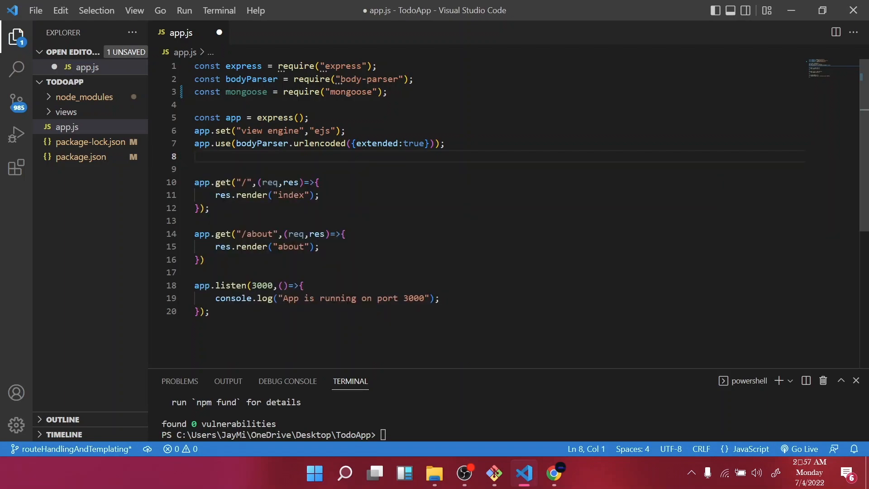
pyautogui.write('mongoose')
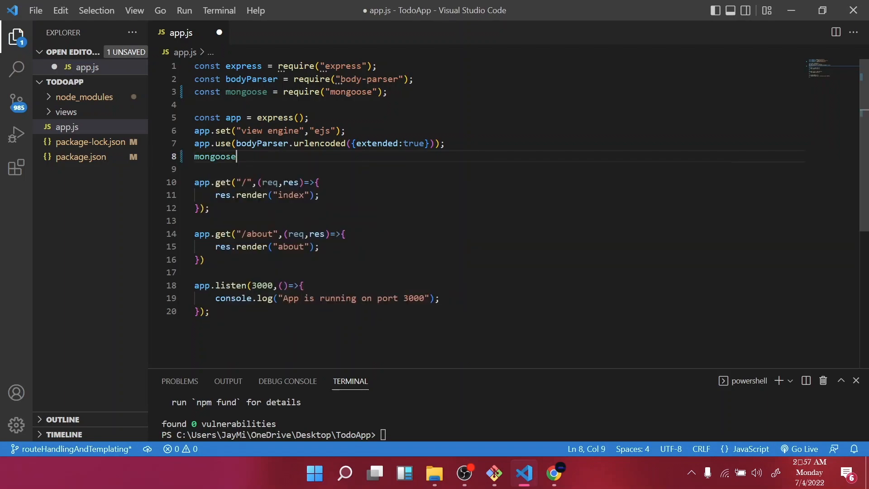
pyautogui.write('.co')
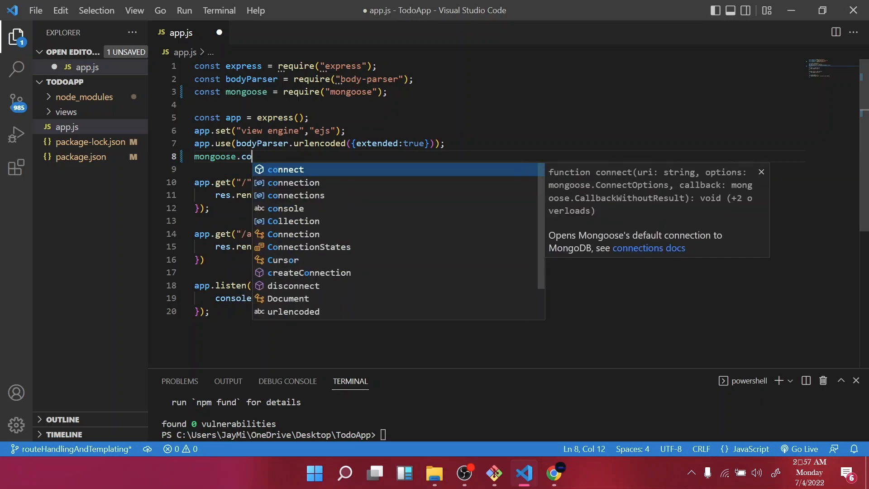
pyautogui.press('Tab')
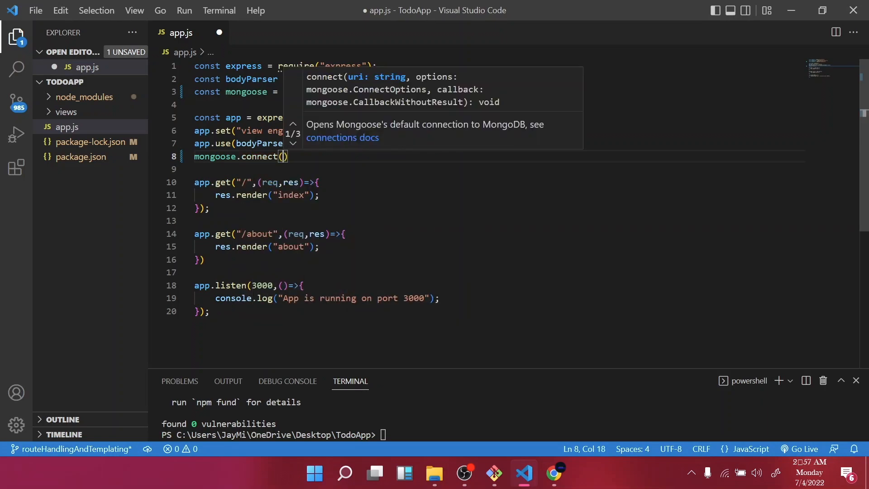
pyautogui.write('"",')
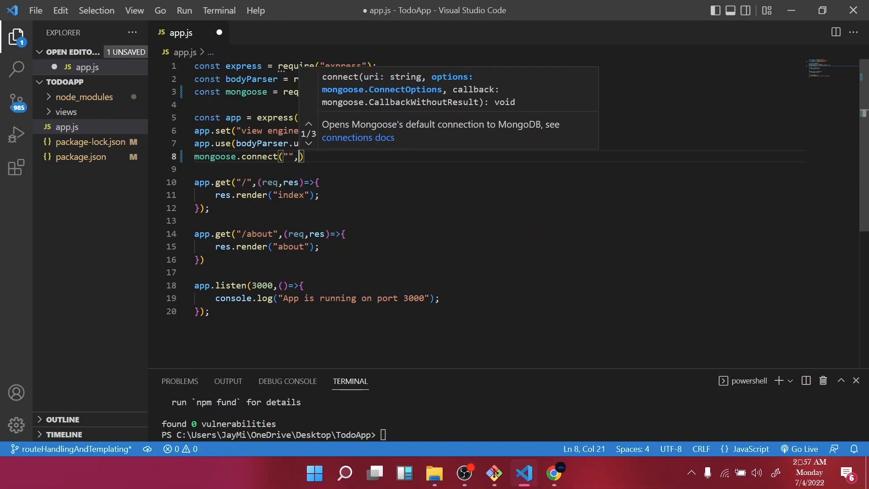
pyautogui.write('{}')
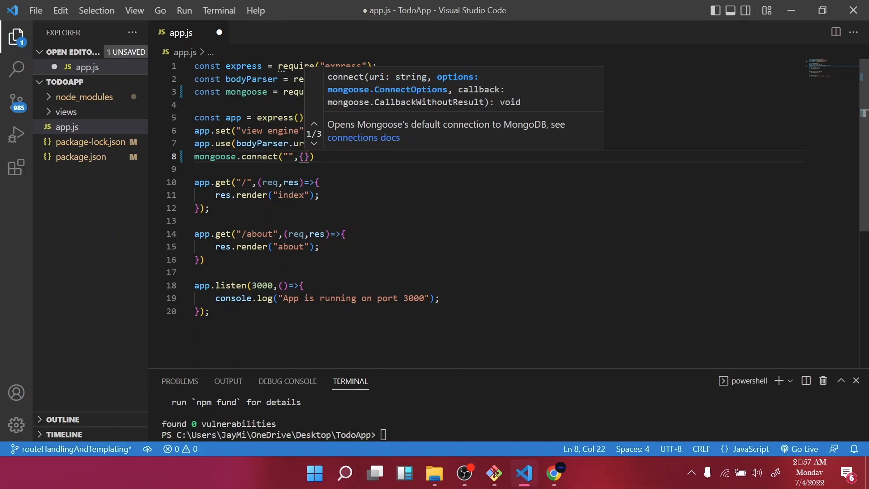
pyautogui.write('use')
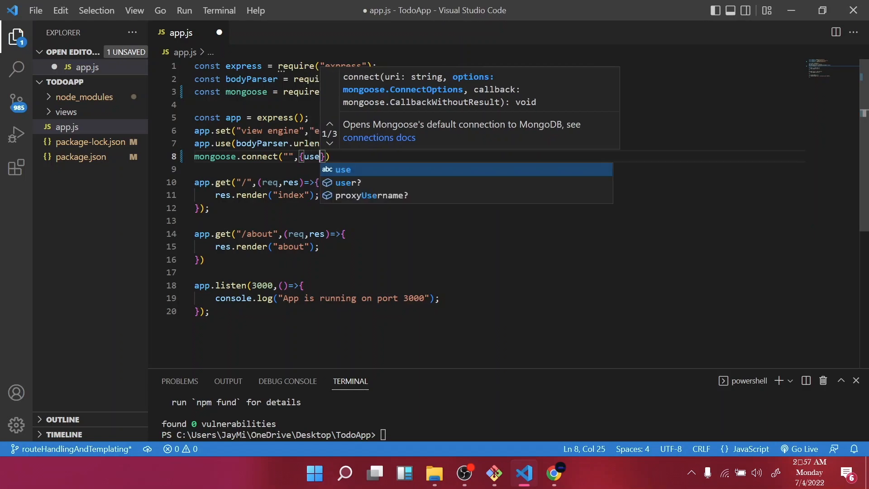
pyautogui.write('NewU')
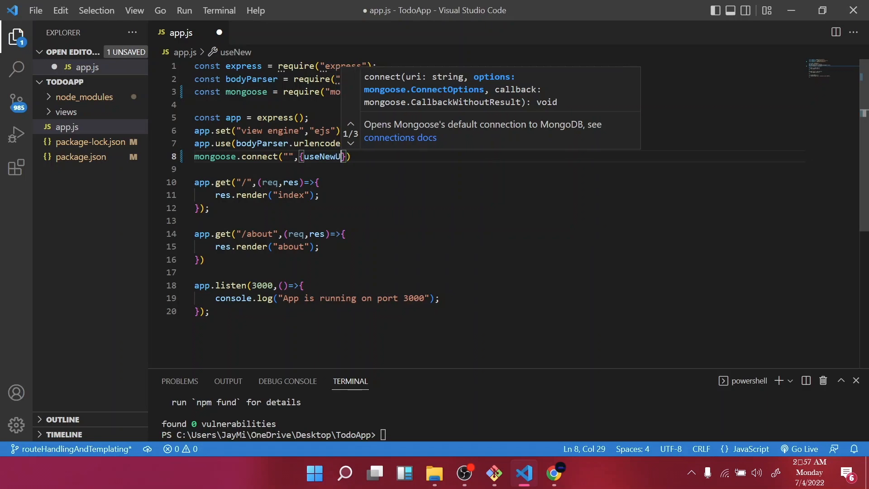
pyautogui.write('rlPa')
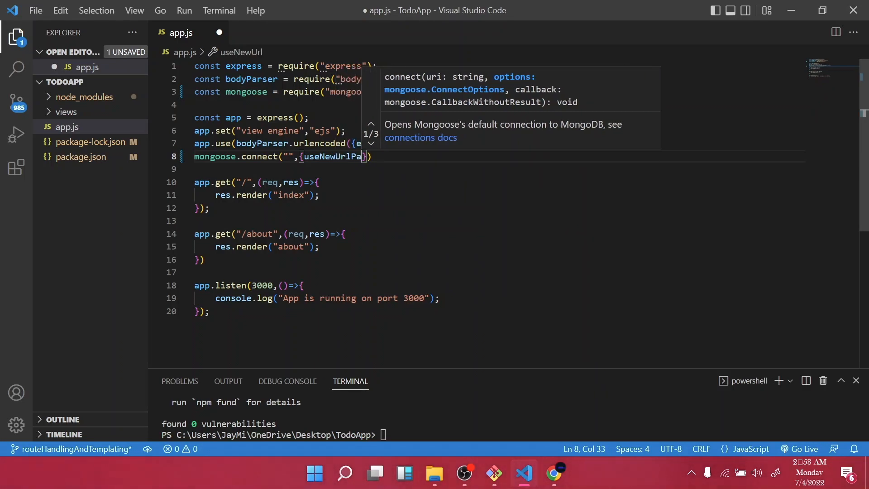
pyautogui.write('rser')
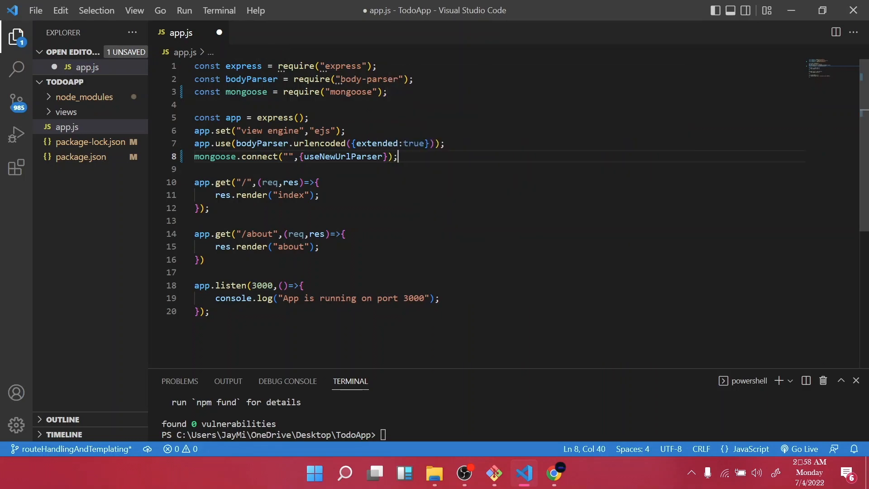
pyautogui.press('Enter')
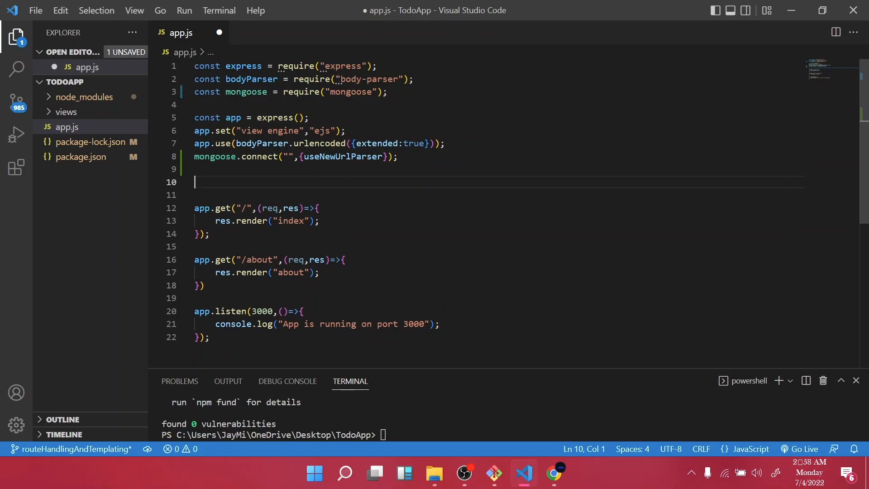
# Declare const itemsSchema = { name: String } in app.js
pyautogui.write('const ite')
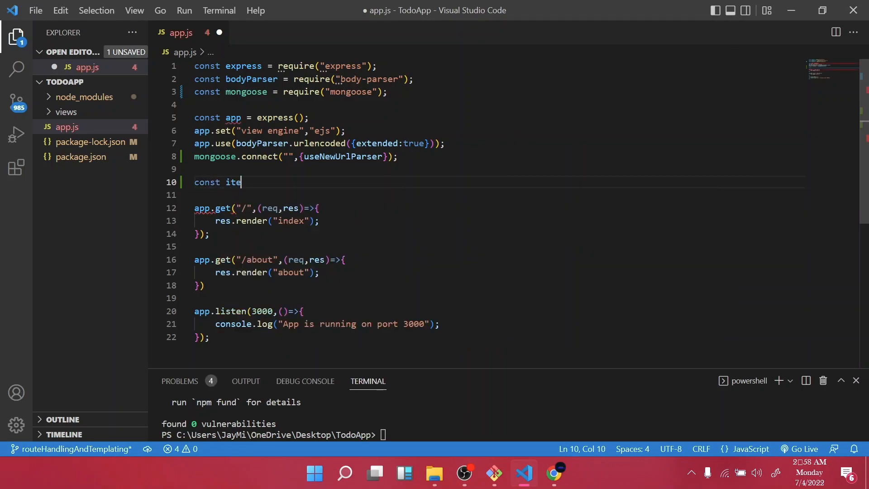
pyautogui.write('msSh')
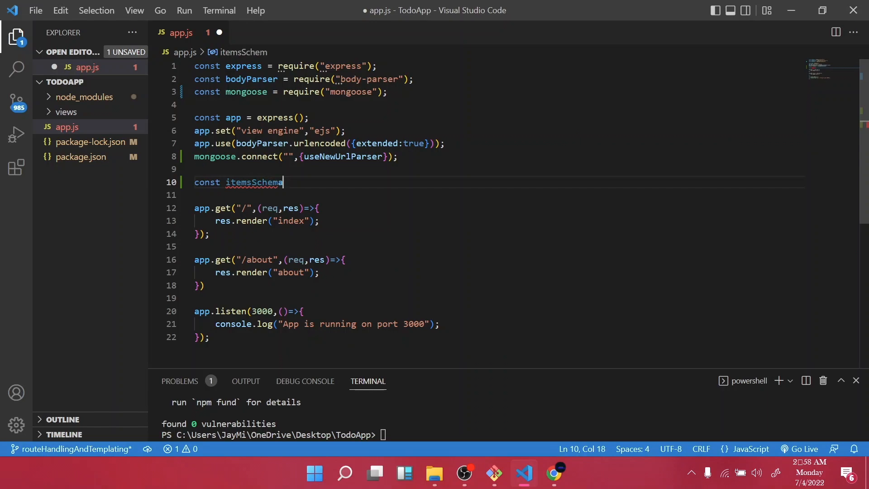
pyautogui.write('= {}')
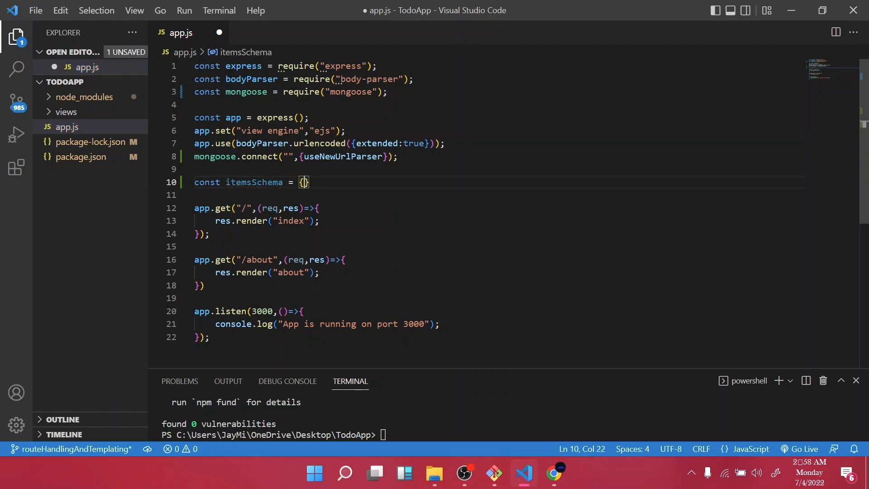
pyautogui.write('nae')
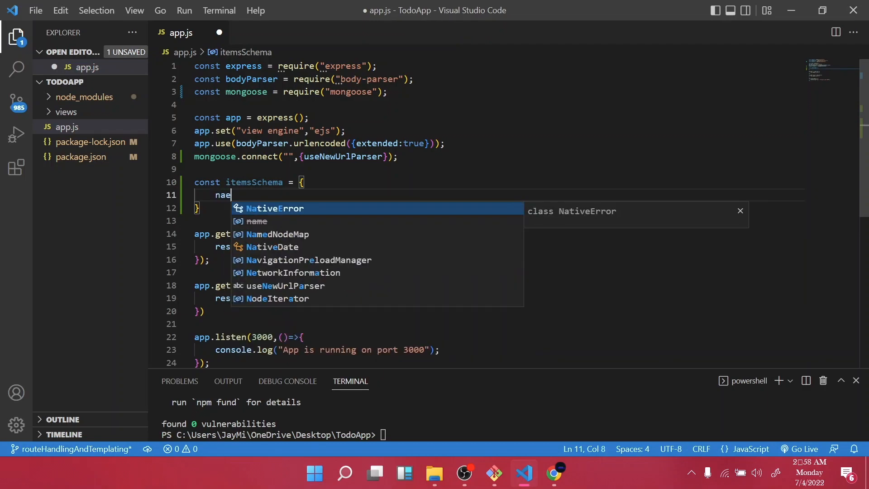
pyautogui.write('me')
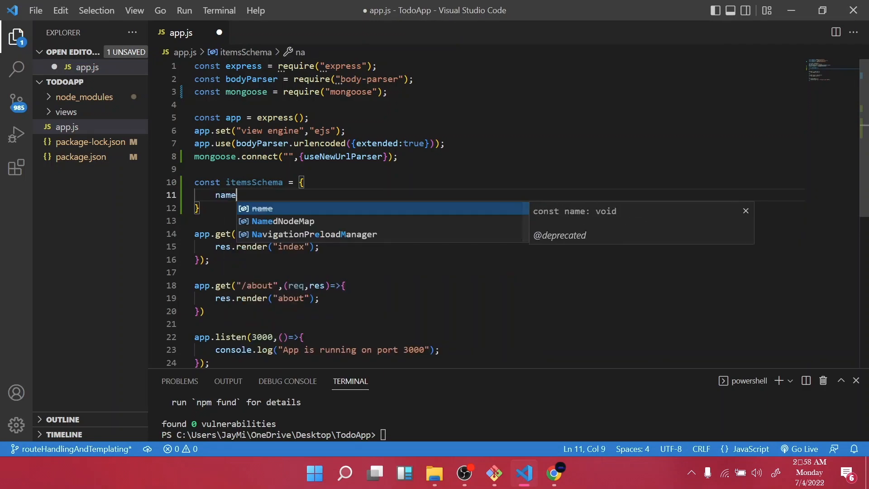
pyautogui.write(':S')
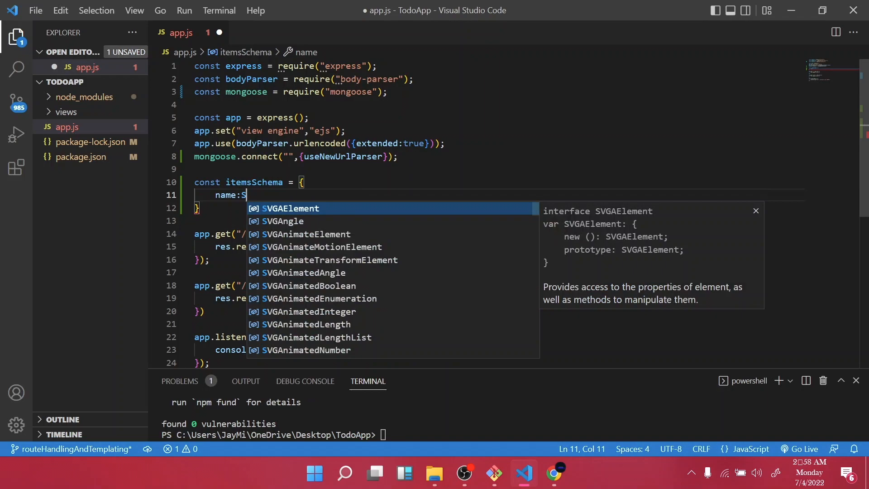
pyautogui.write('tring')
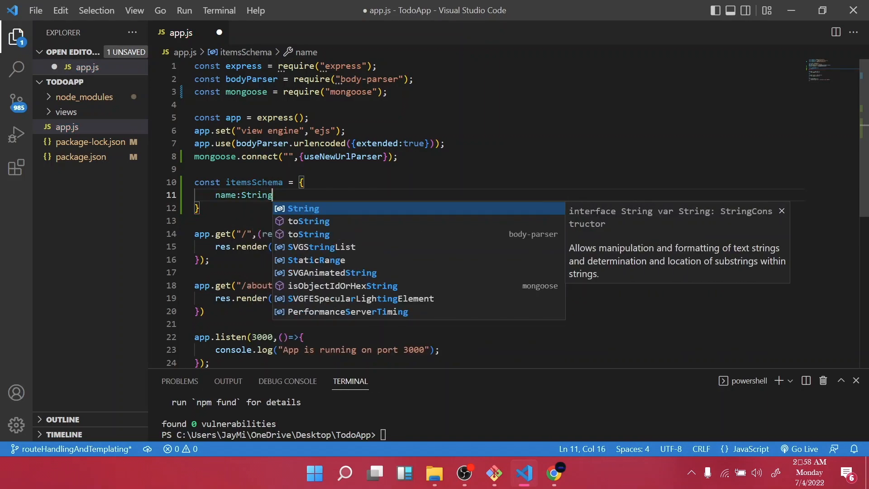
pyautogui.press('Enter')
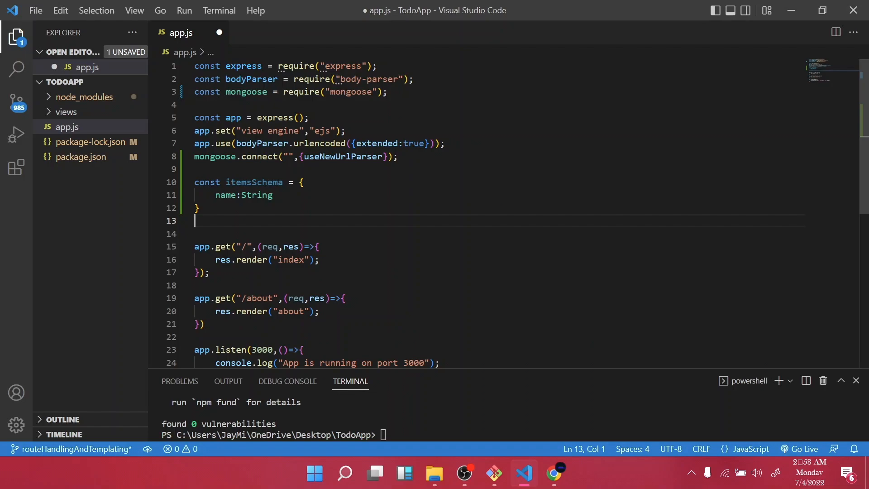
# Write const Item = mongoose.model("Item", itemsSchema) below the schema
pyautogui.press('Enter')
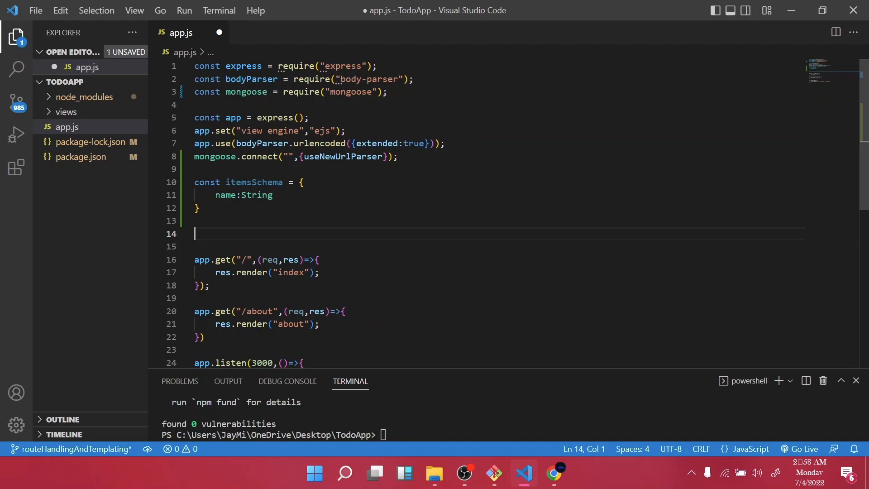
pyautogui.write('const')
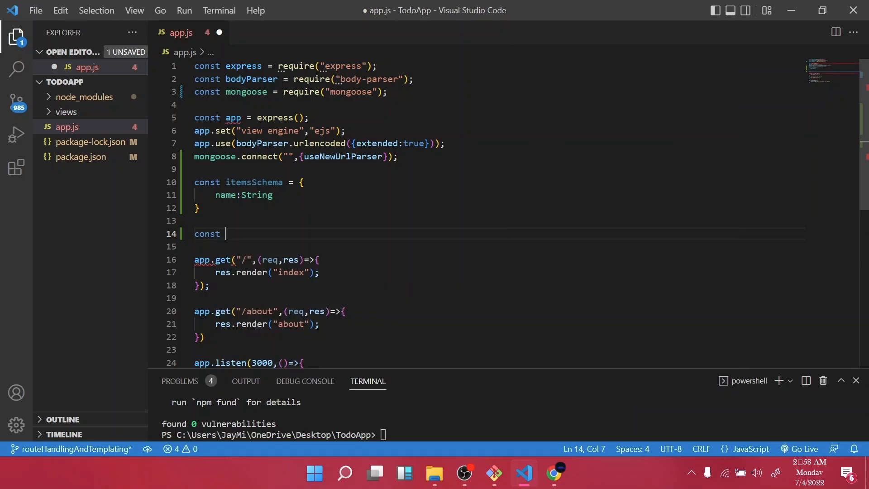
pyautogui.write('Item =')
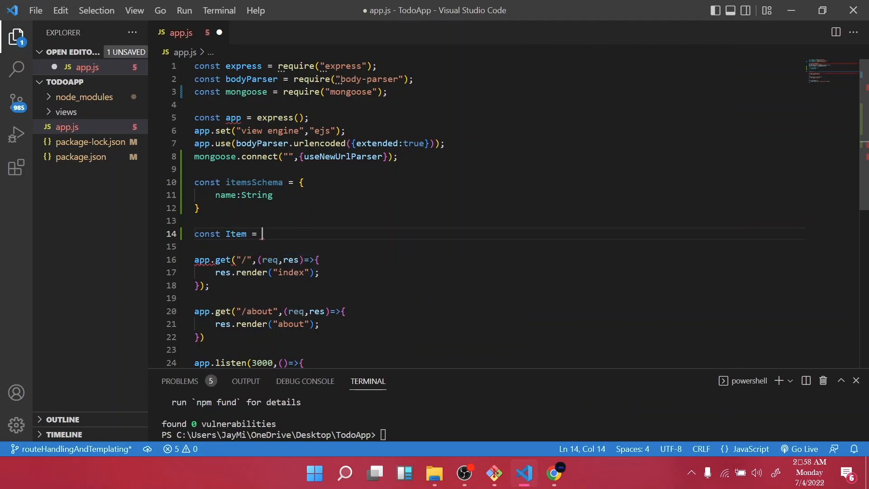
pyautogui.write('mo')
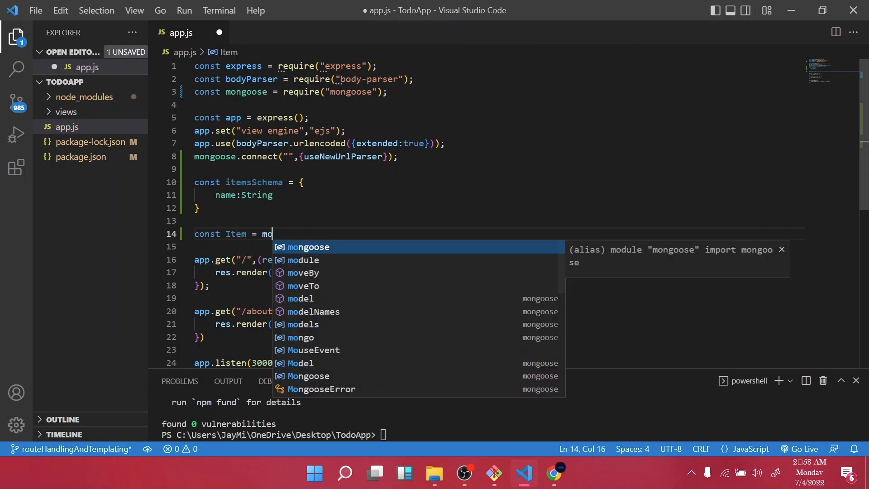
pyautogui.write('ngoose.model(')
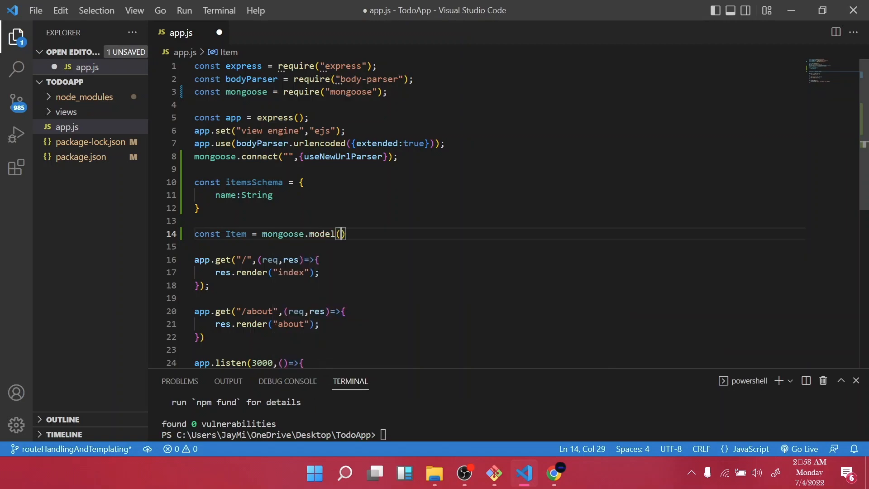
pyautogui.write('"Ite')
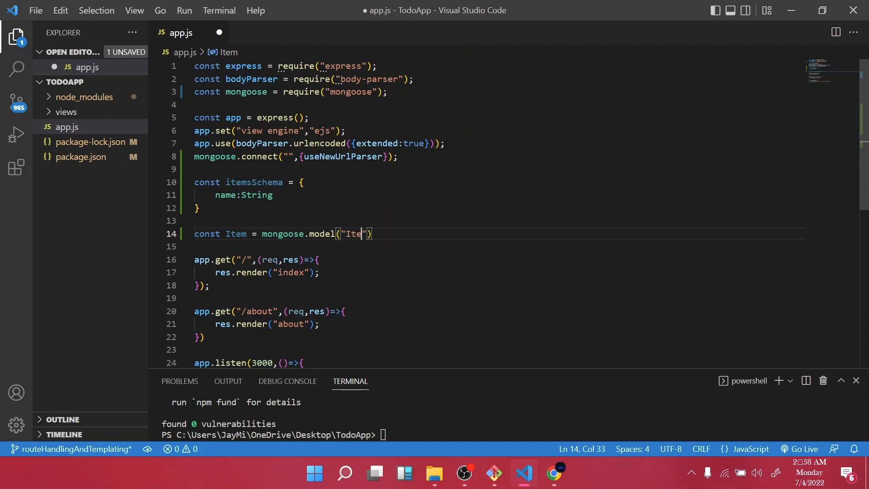
pyautogui.write('m",')
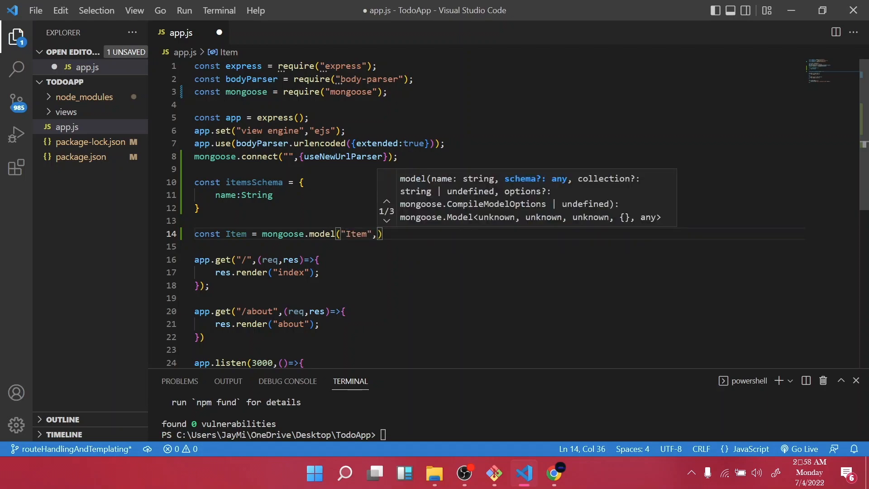
pyautogui.write('lis')
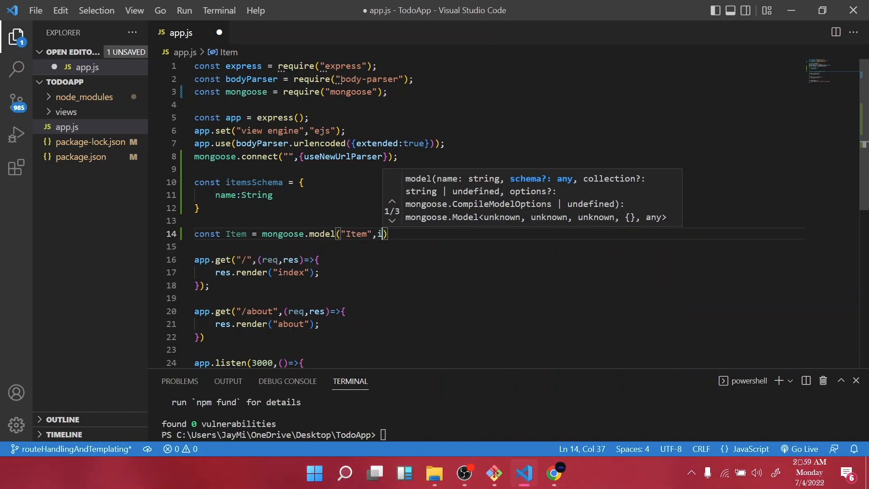
pyautogui.write('temsSchema')
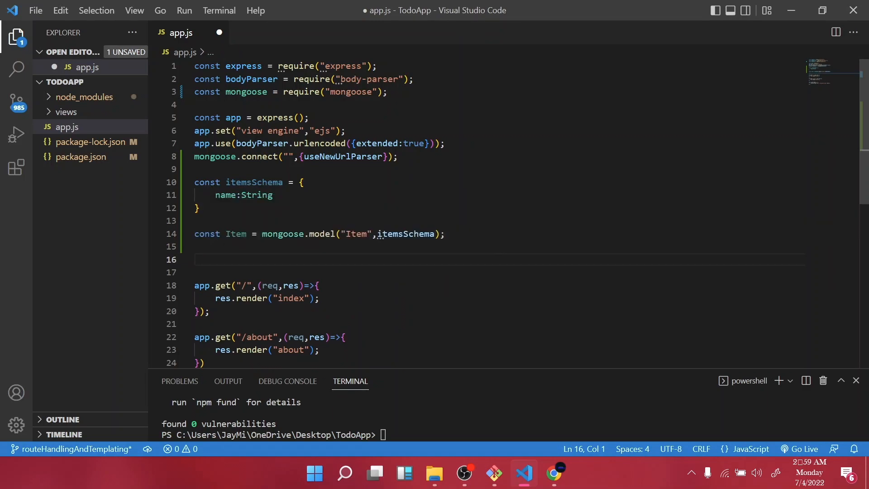
# Write const item1 = new Item({ name: "Welcome to The Don Hub Community" })
pyautogui.write('const')
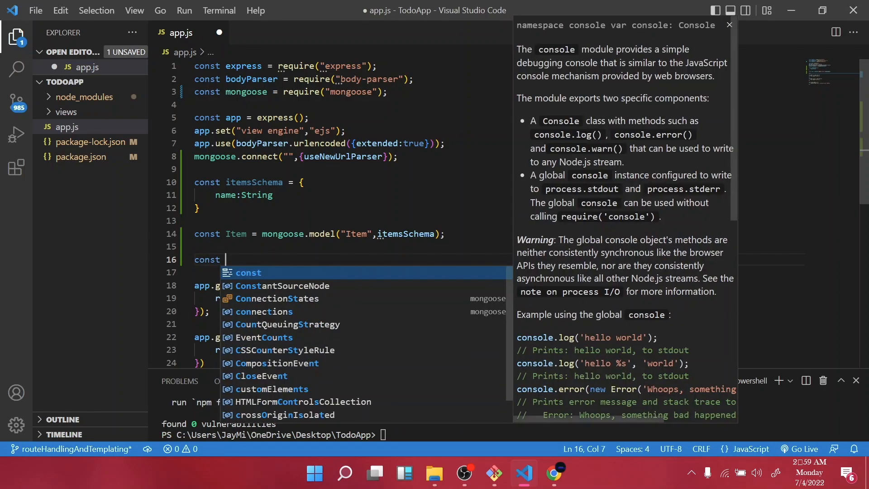
pyautogui.write('item1')
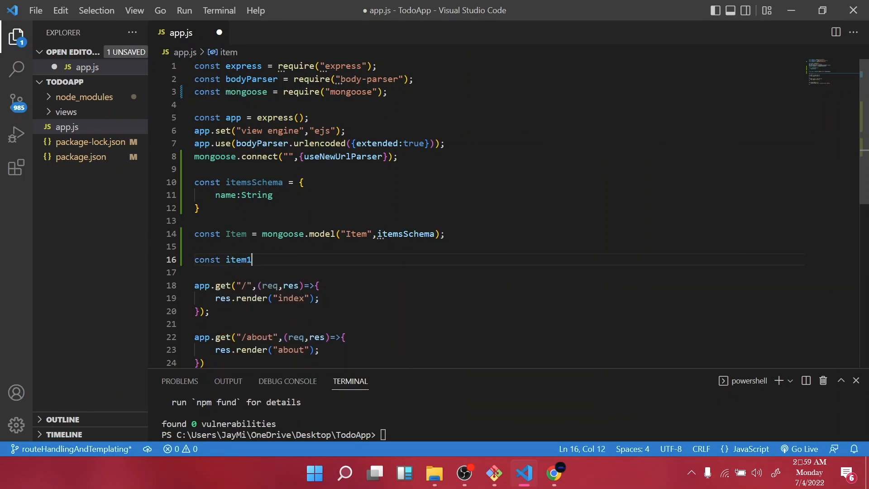
pyautogui.write('=')
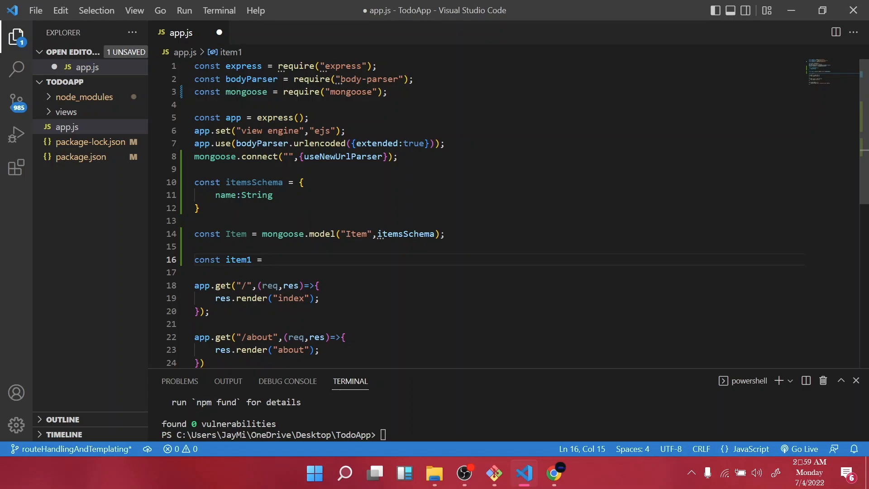
pyautogui.write('new')
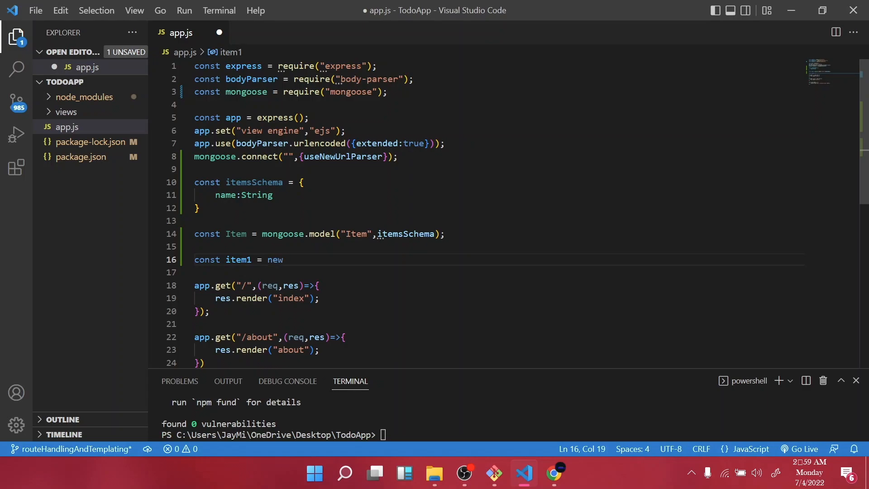
pyautogui.write('Ite')
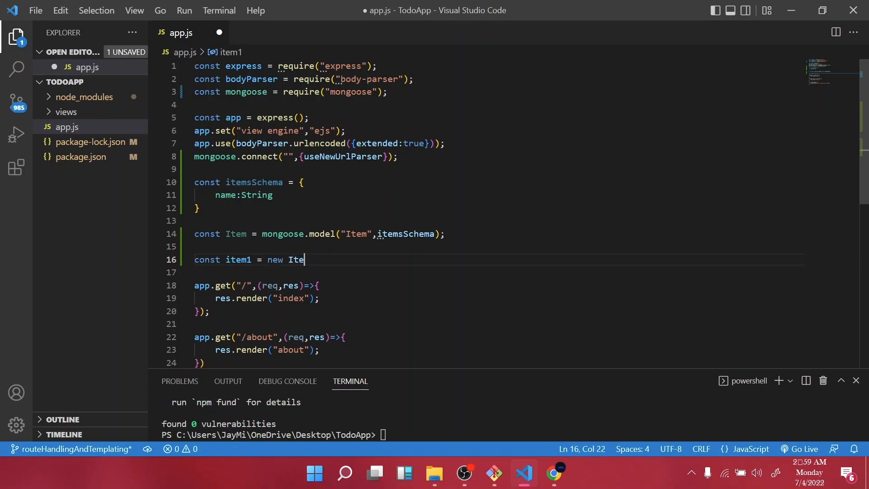
pyautogui.write('m')
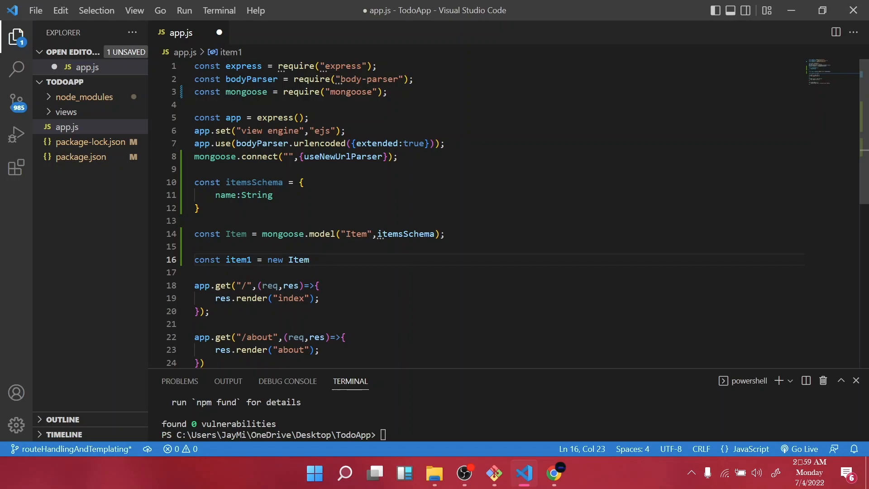
pyautogui.write('({})')
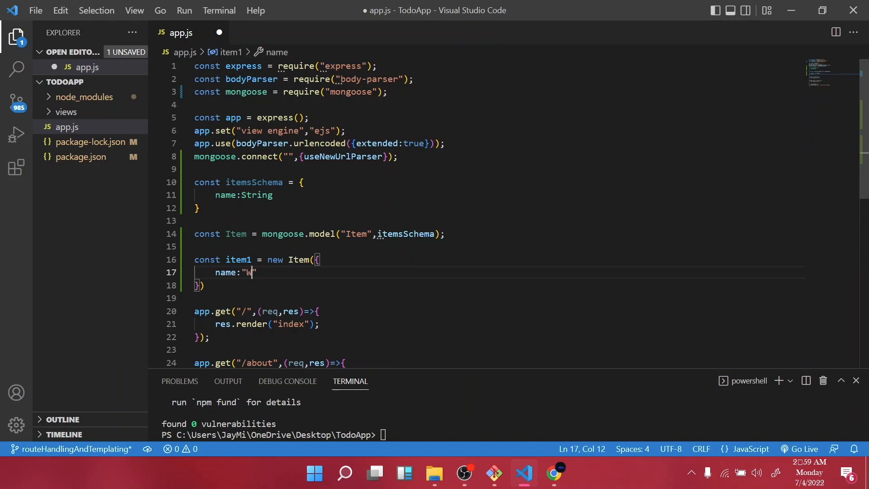
pyautogui.write('elcome to')
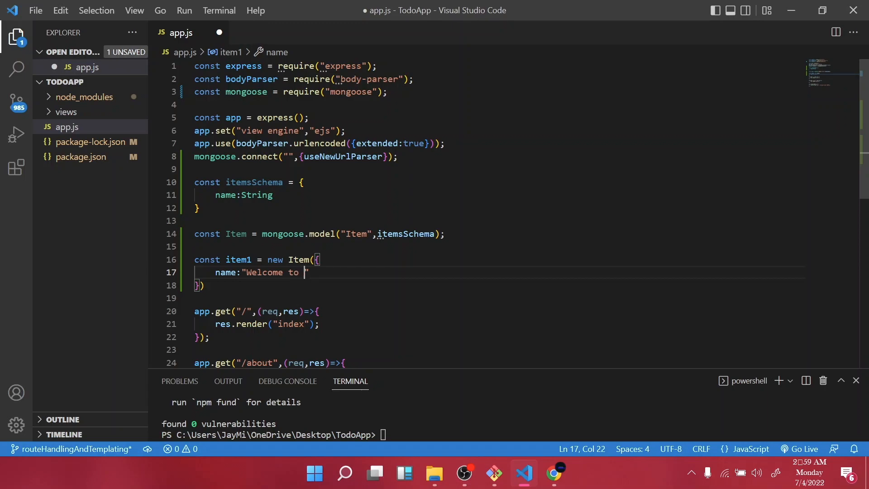
pyautogui.write('The Do')
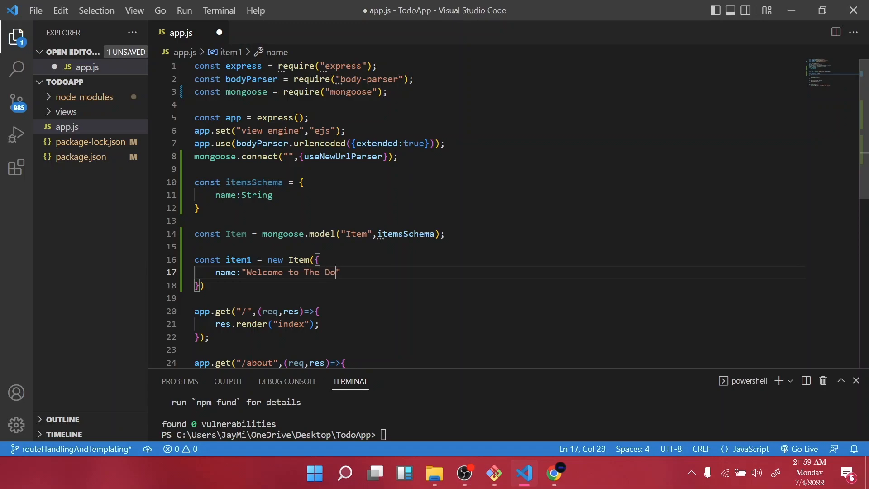
pyautogui.write('n Hub')
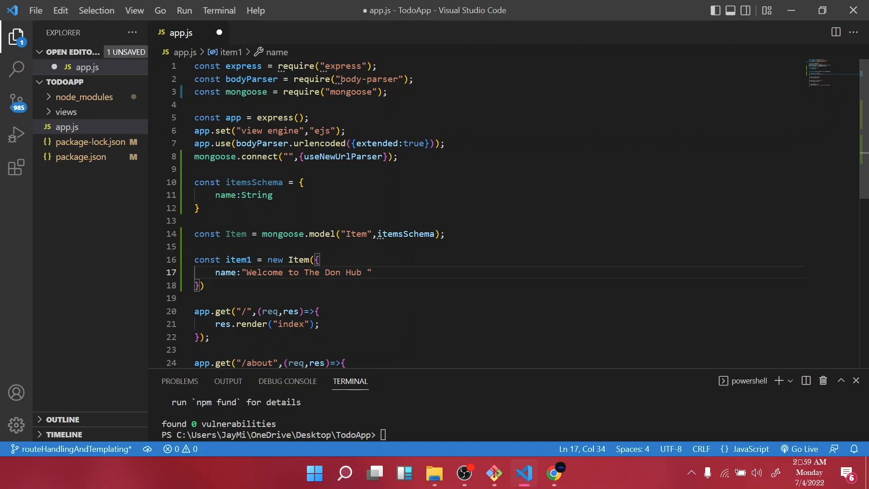
pyautogui.write('Comm')
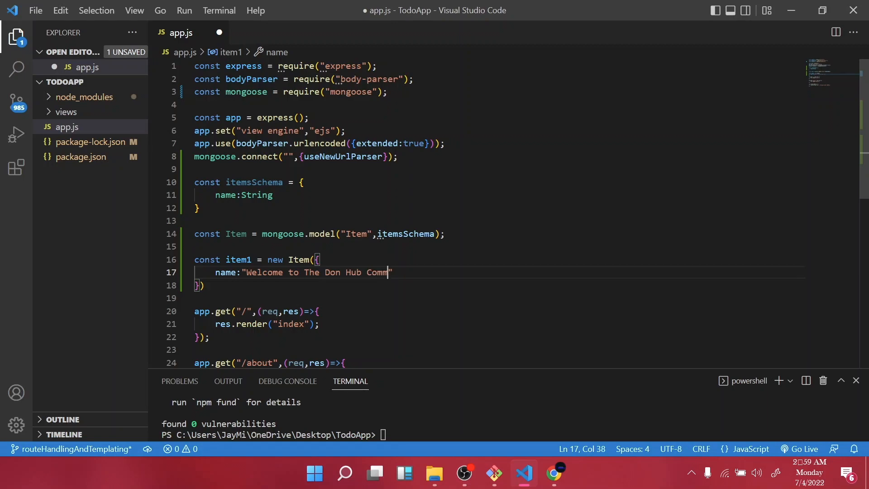
pyautogui.write('unity"')
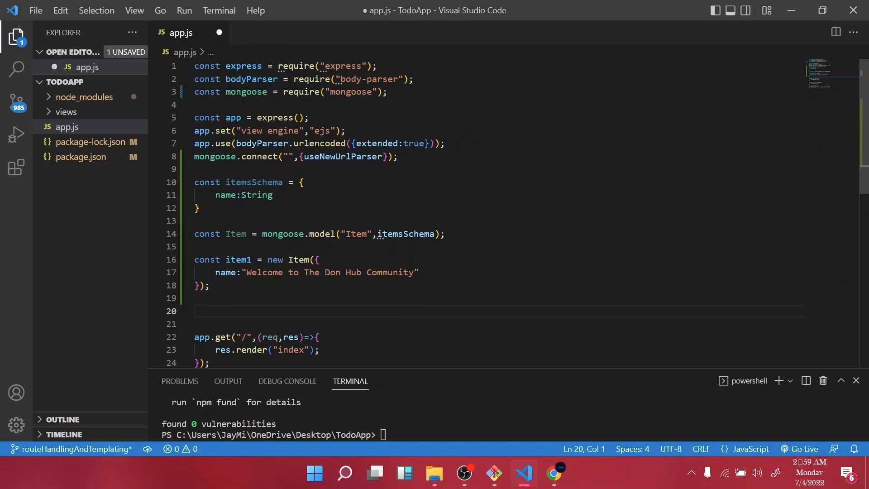
# Write const item2 = new Item({ name: "hit on the + button to add item" })
pyautogui.write('const it')
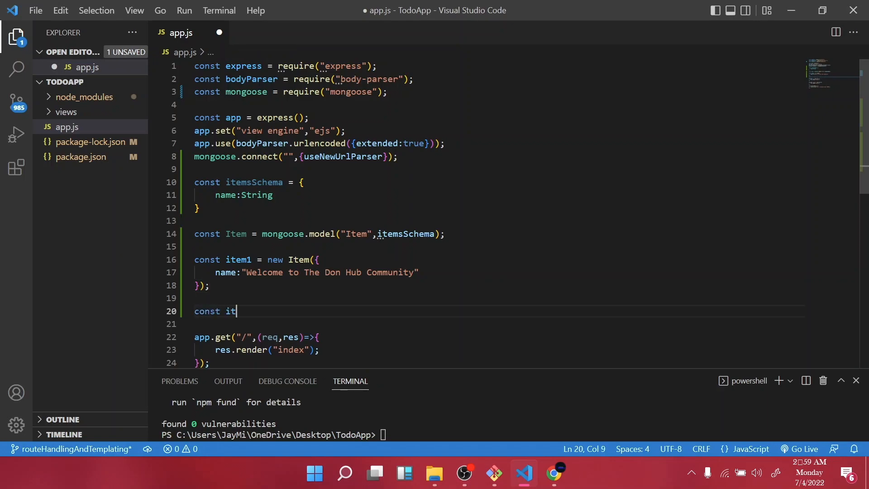
pyautogui.write('em2 = new It')
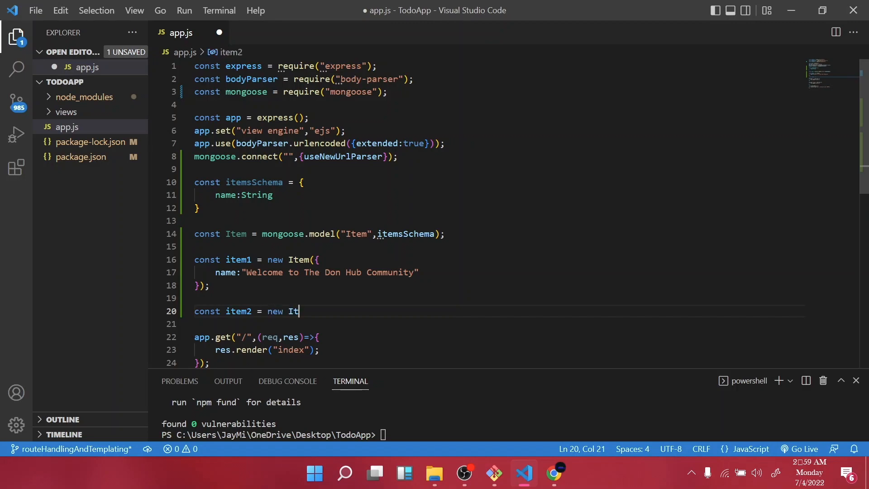
pyautogui.write('em(')
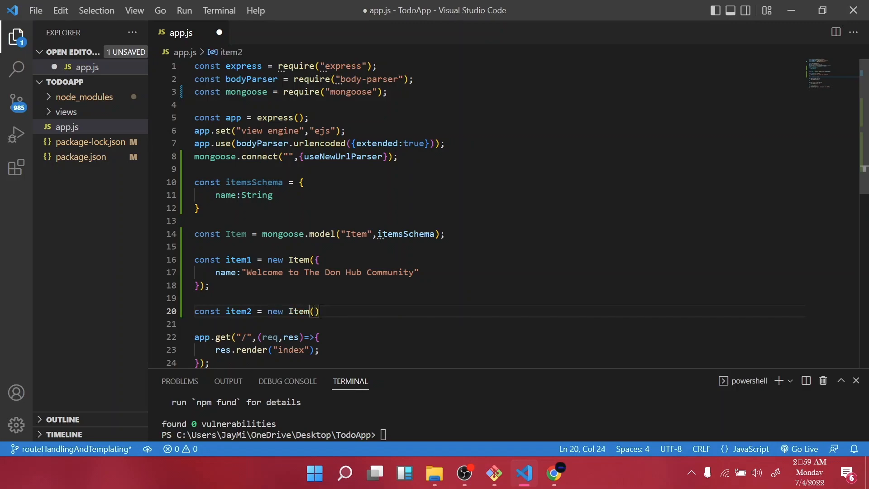
pyautogui.write('{')
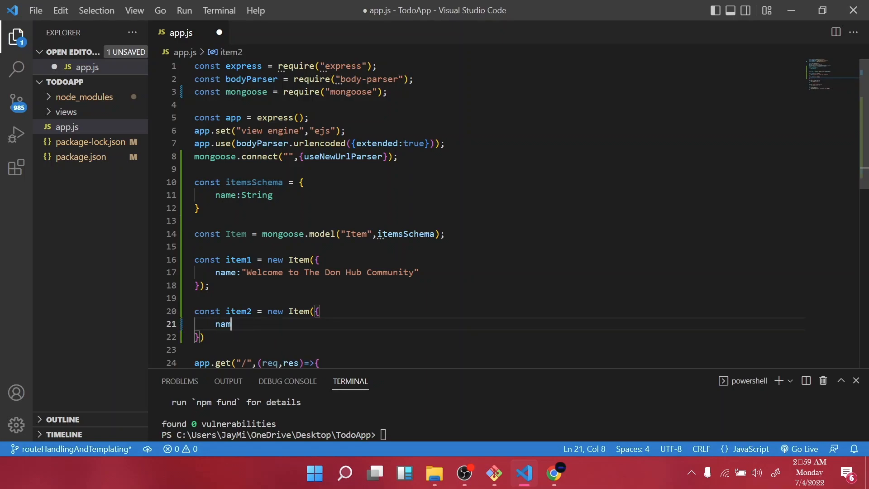
pyautogui.write('e:')
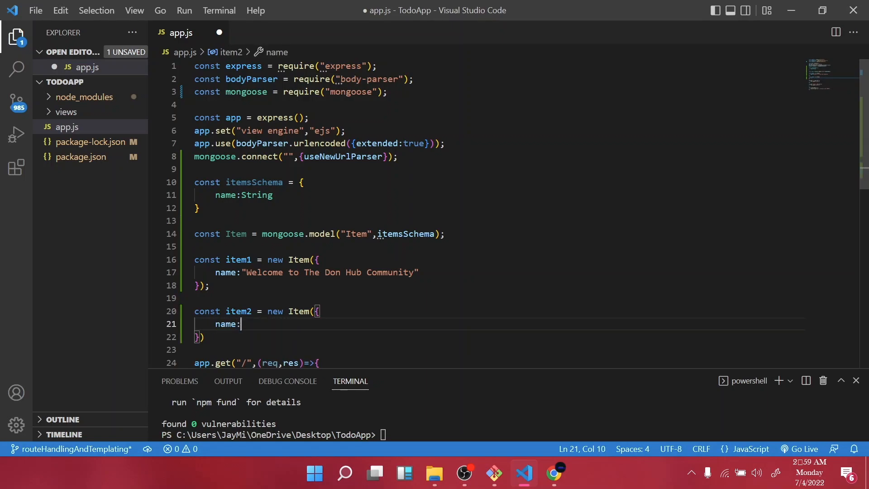
pyautogui.write('"hit"')
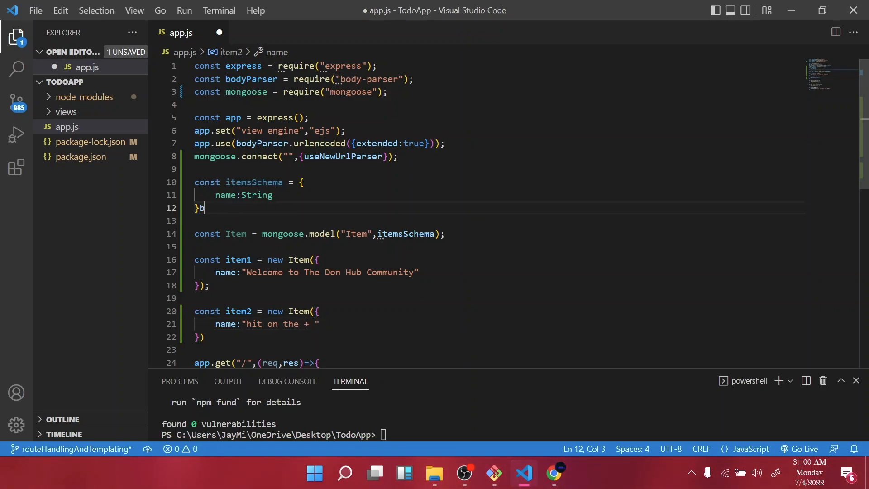
pyautogui.write('u')
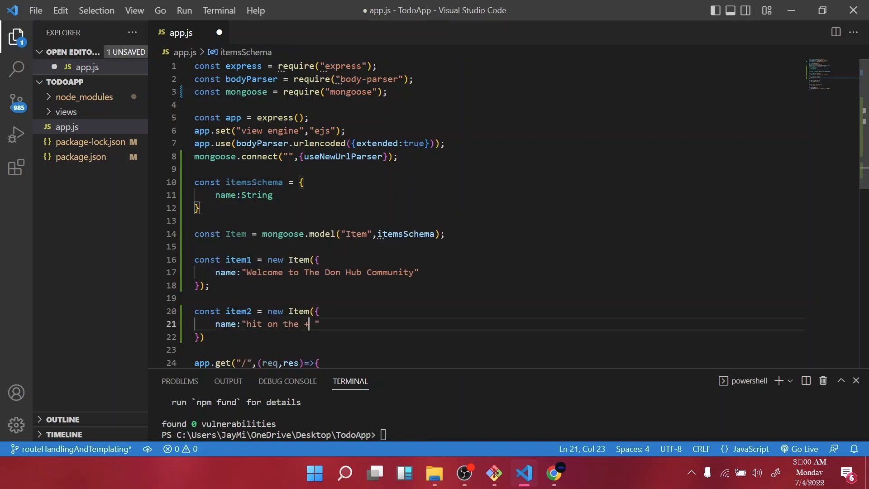
pyautogui.write('button to')
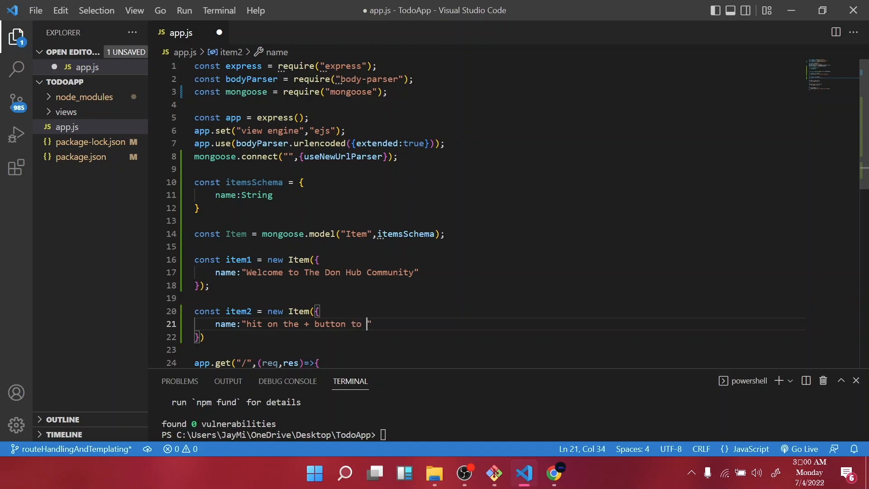
pyautogui.write('add item')
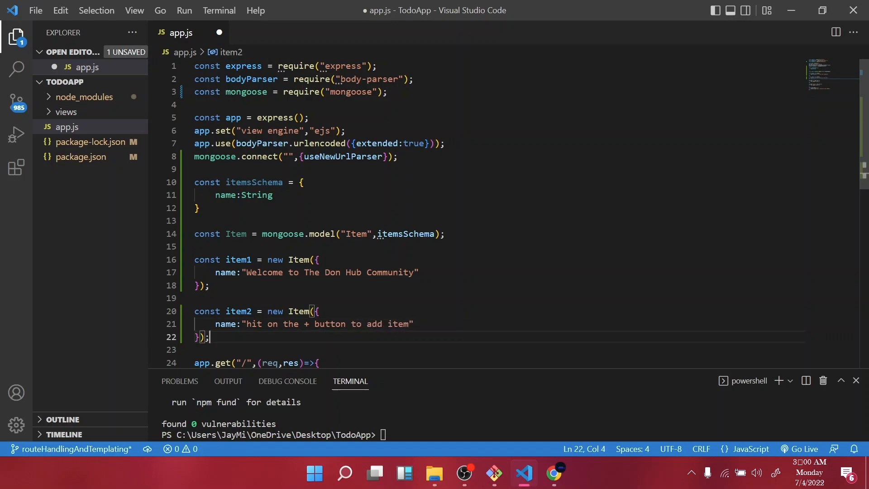
# Write const item3 = new Item({ name: "hit on the checked box to delete item" })
pyautogui.write('const')
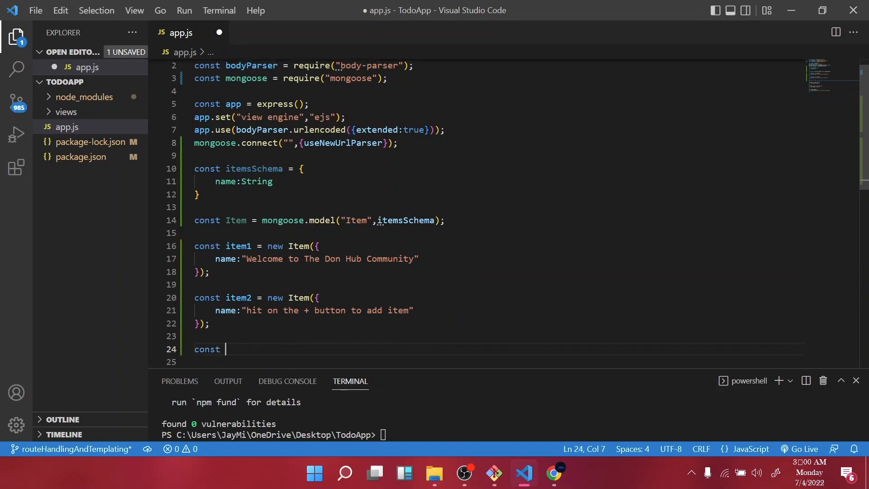
pyautogui.write('item')
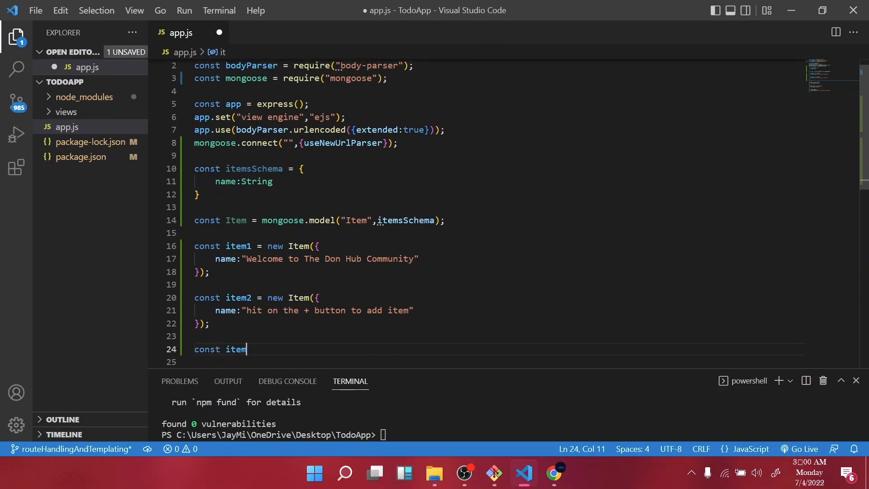
pyautogui.write('3 =')
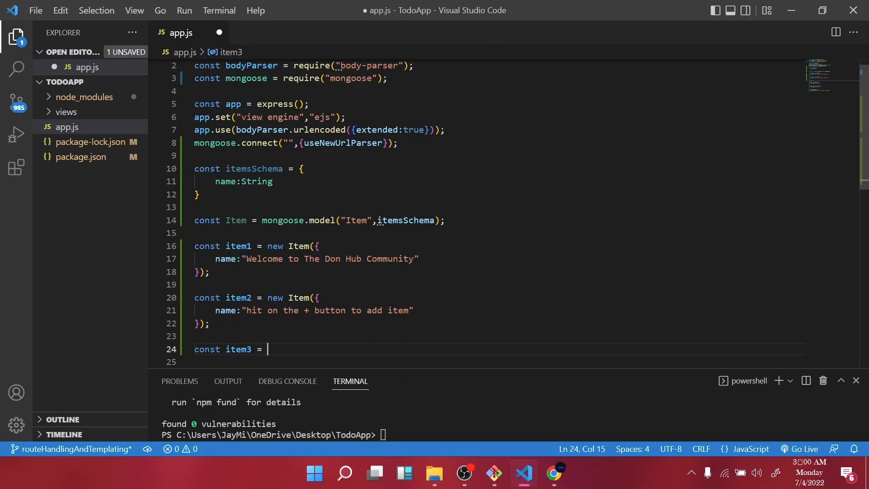
pyautogui.write('new I')
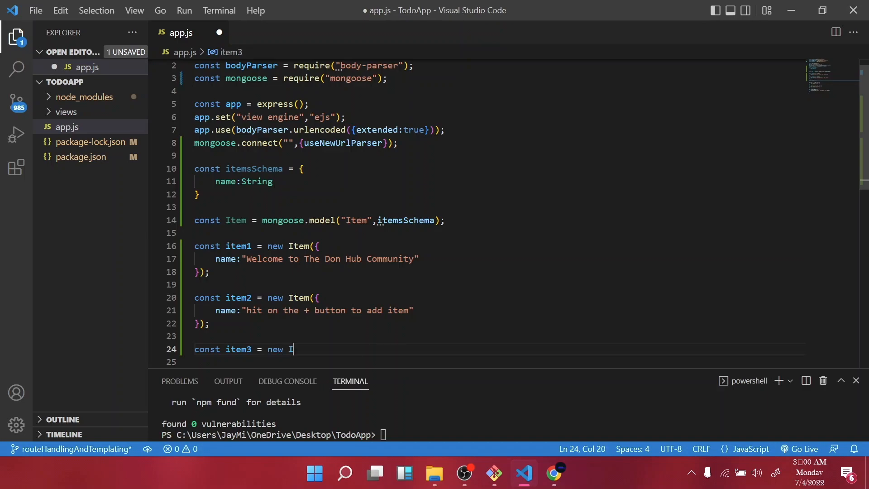
pyautogui.write('tem({')
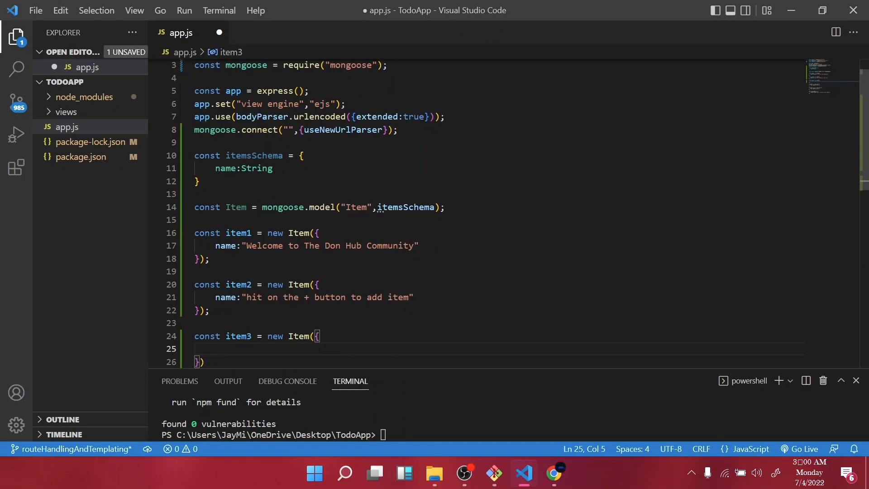
pyautogui.write('name:')
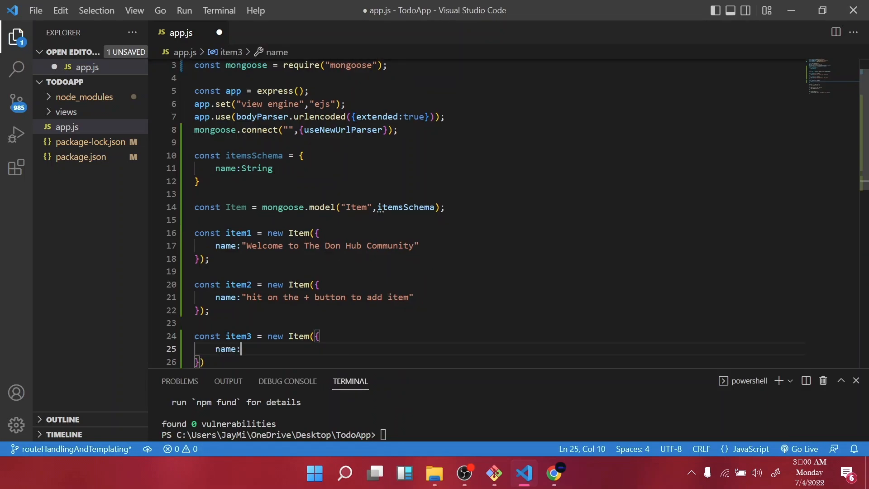
pyautogui.write('""')
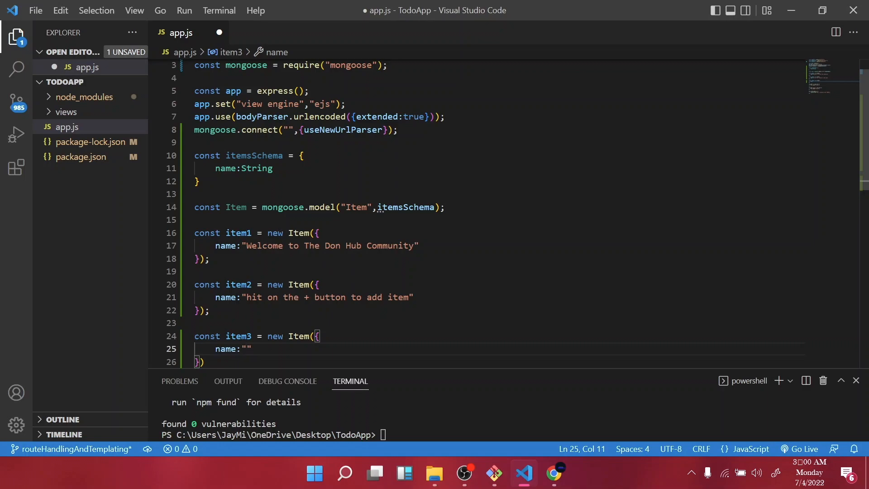
pyautogui.write('hit ont')
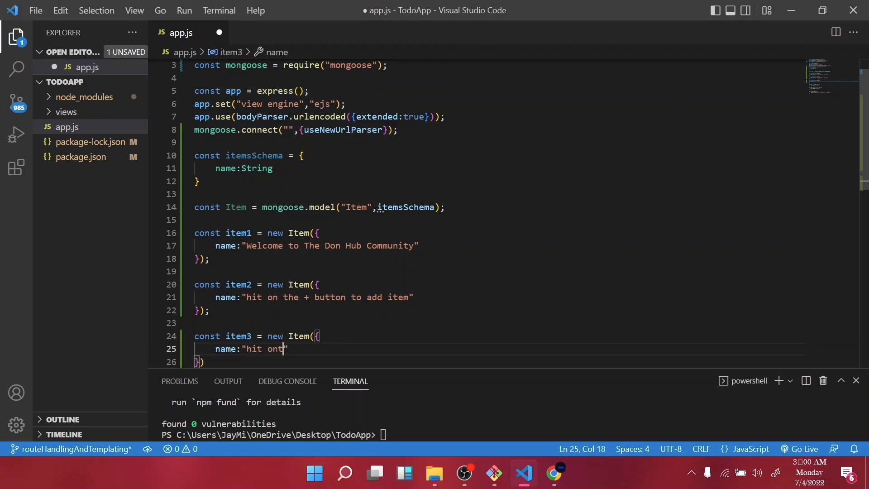
pyautogui.press('Backspace')
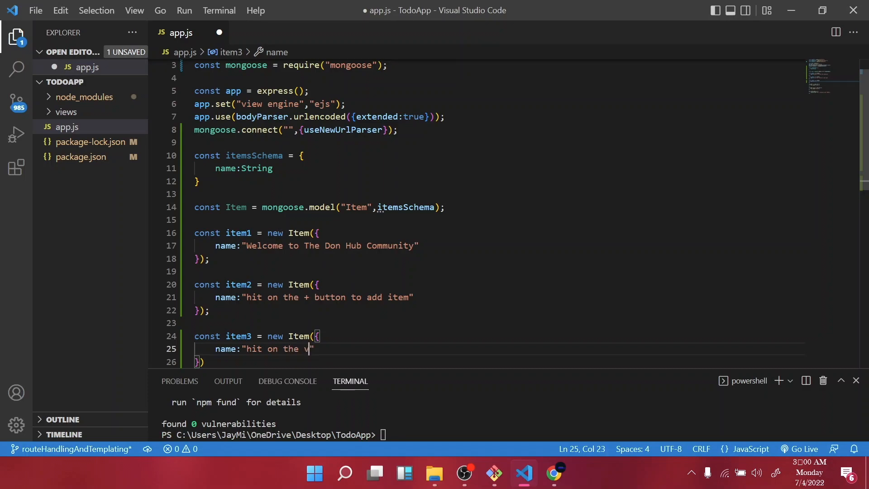
pyautogui.write('checked box to de')
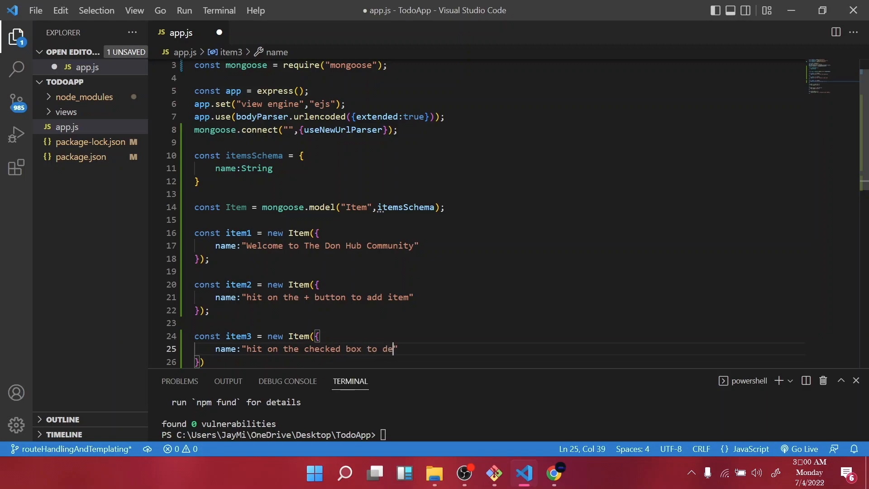
pyautogui.write('lete it')
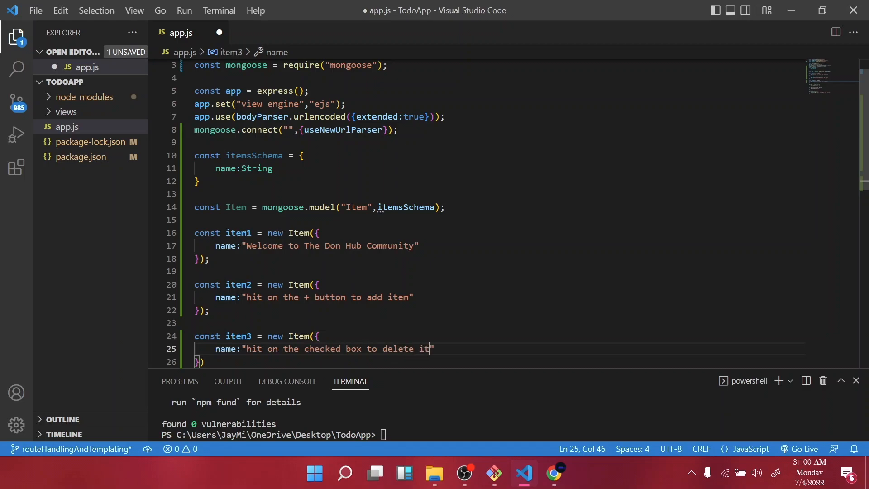
pyautogui.write('em')
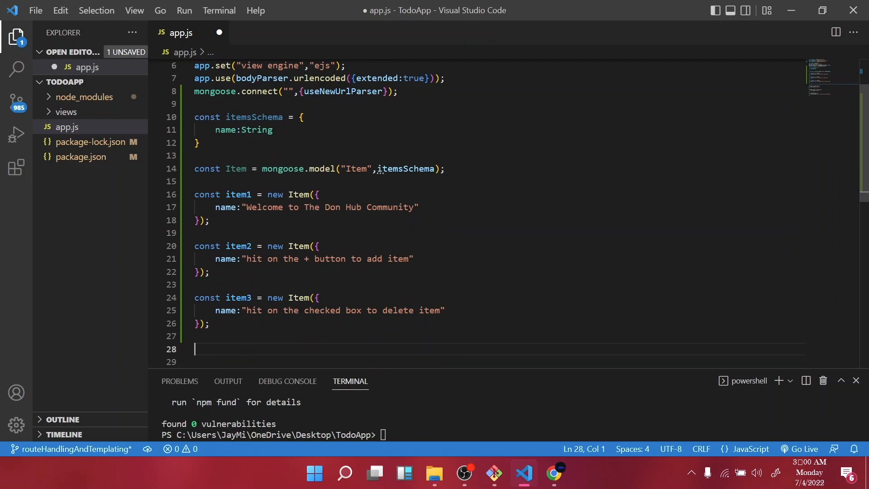
# Write const defaultItems = [item1, item2, item3] on line 28
pyautogui.write('const')
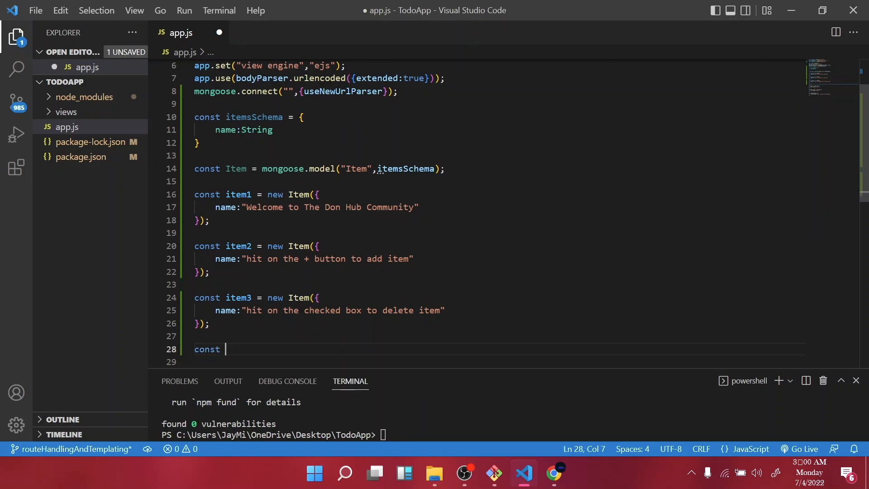
pyautogui.write('de')
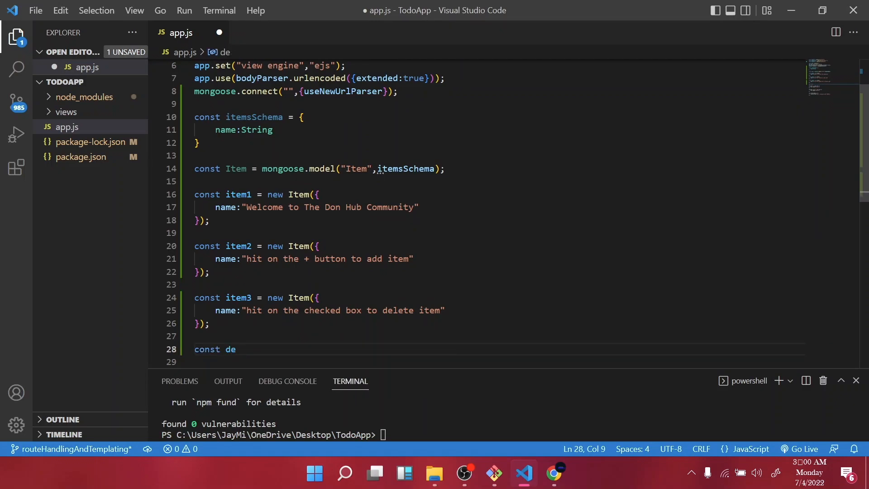
pyautogui.write('fsu')
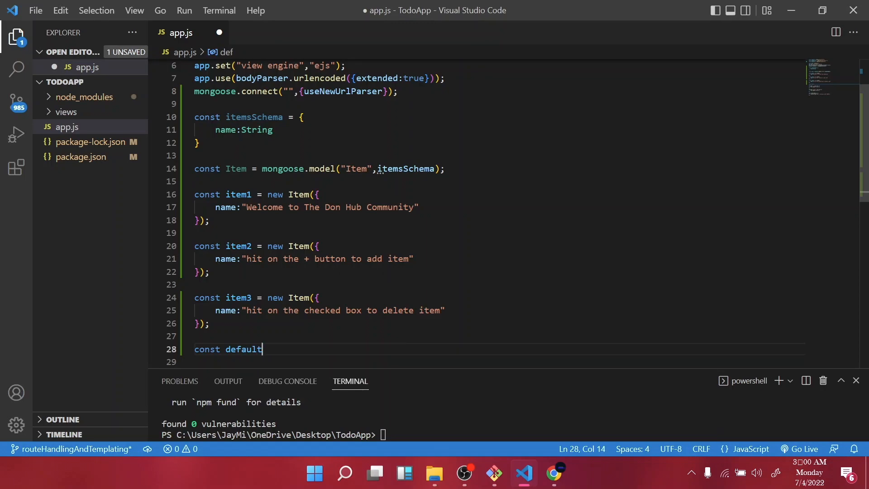
pyautogui.write('Items')
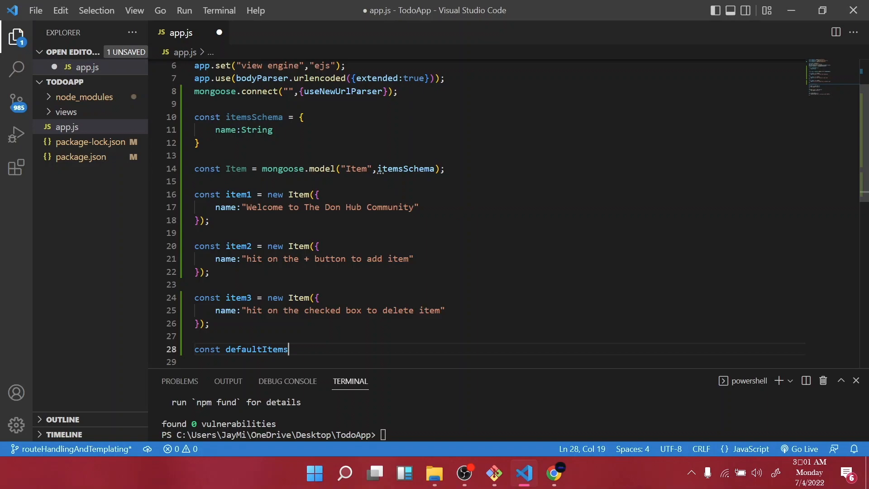
pyautogui.write('= []')
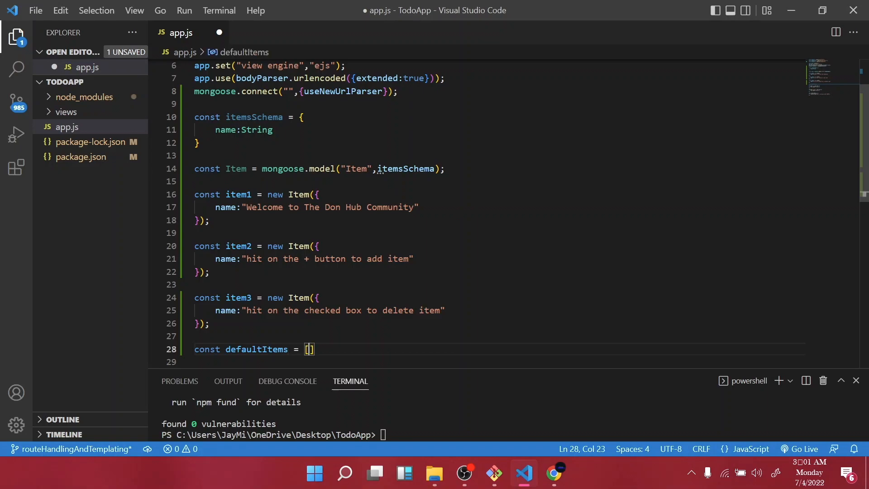
pyautogui.write('item1,item')
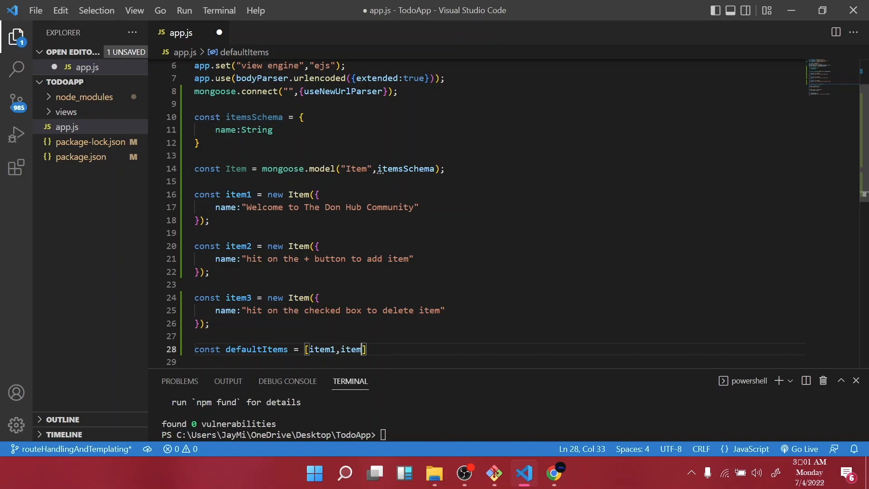
pyautogui.write('2')
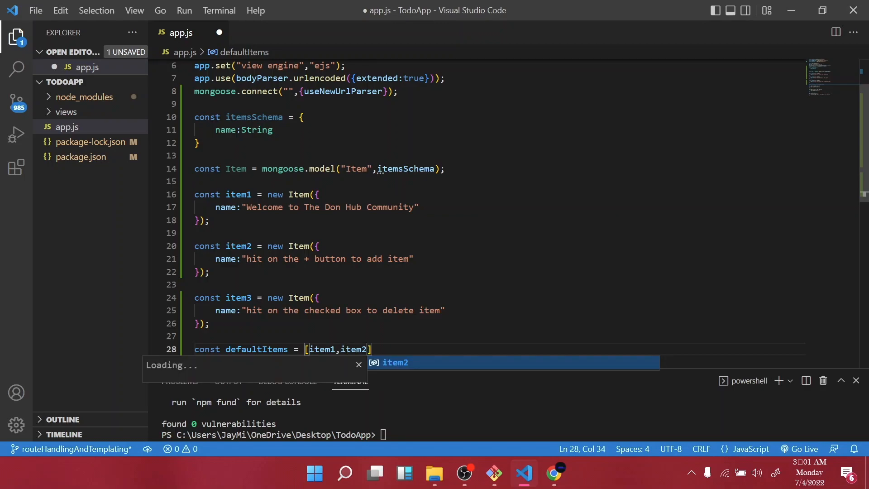
pyautogui.write(',item3')
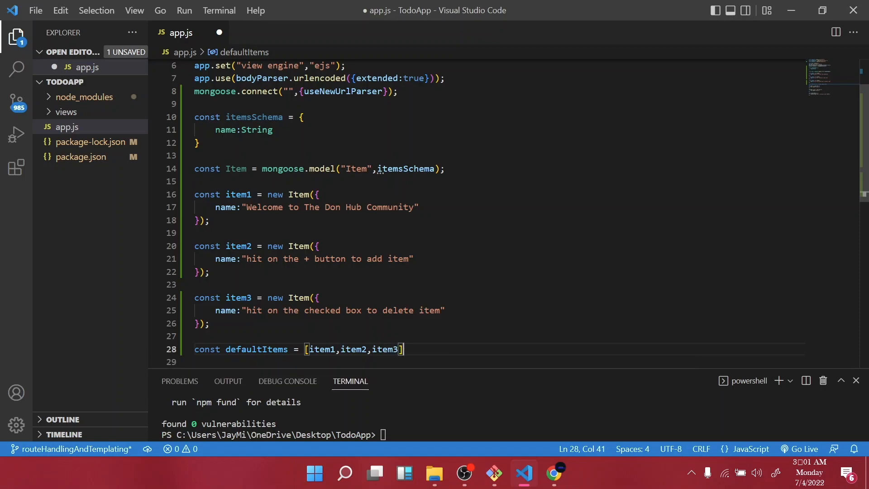
pyautogui.press('Enter')
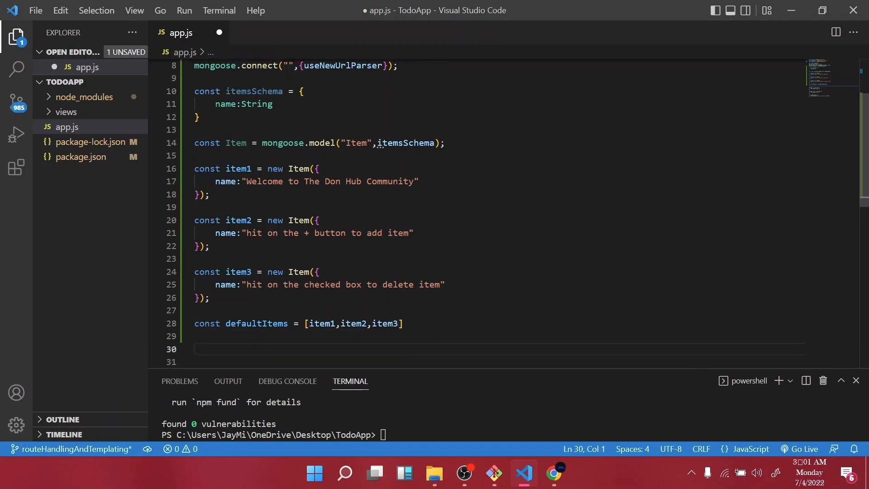
# Declare const listSchema = { name: String } in app.js
pyautogui.write('const lis')
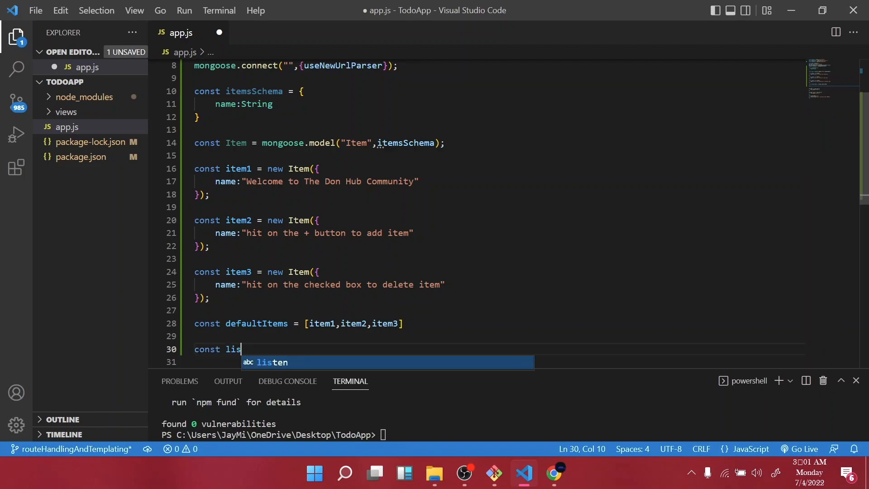
pyautogui.write('tSch')
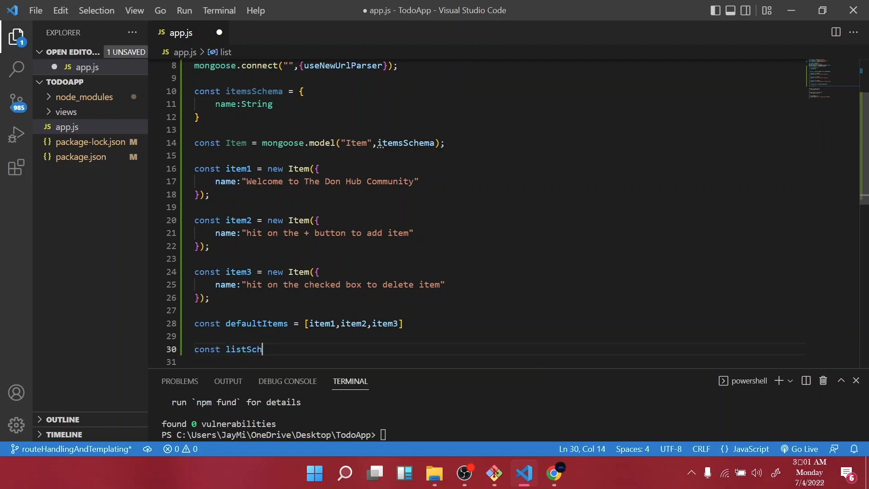
pyautogui.write('ema')
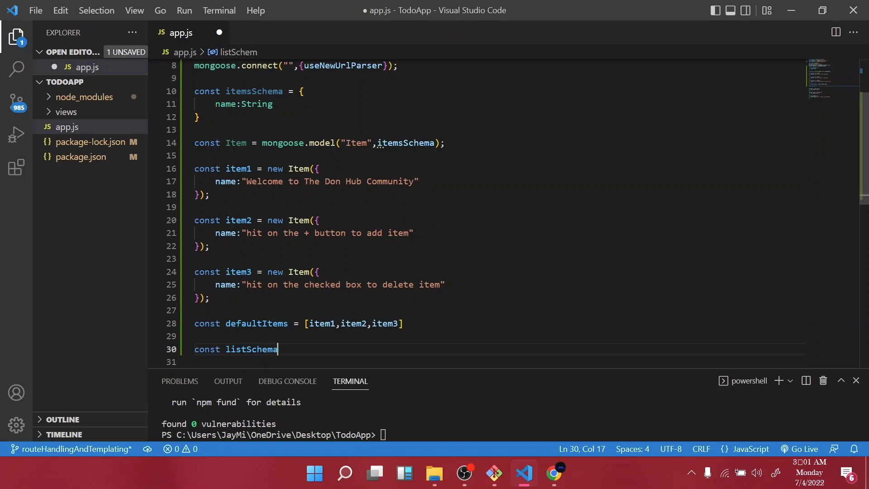
pyautogui.write('= {}')
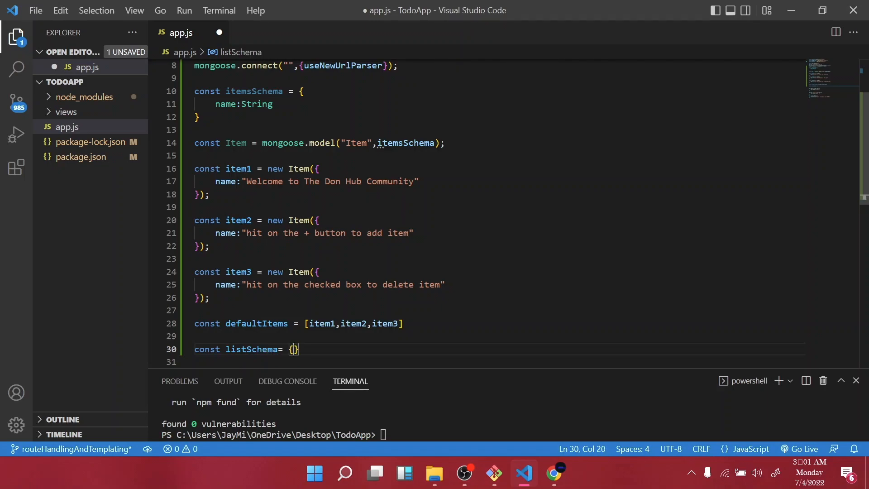
pyautogui.write('name')
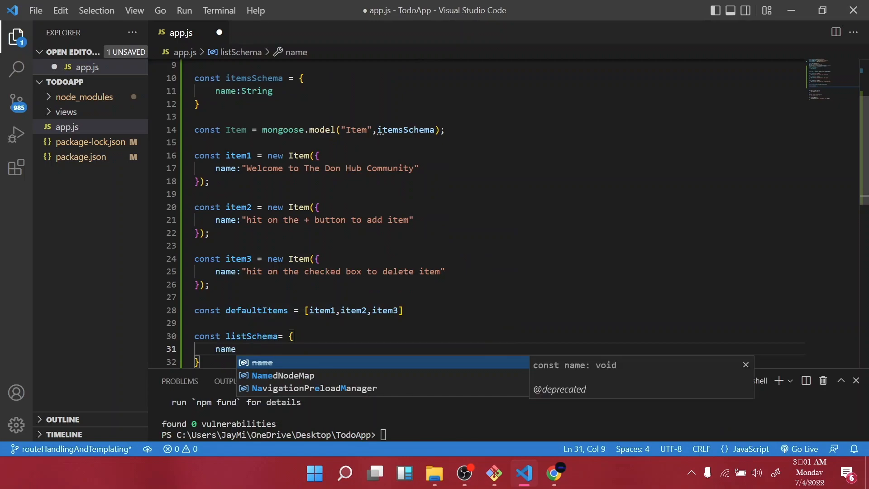
pyautogui.write(':""')
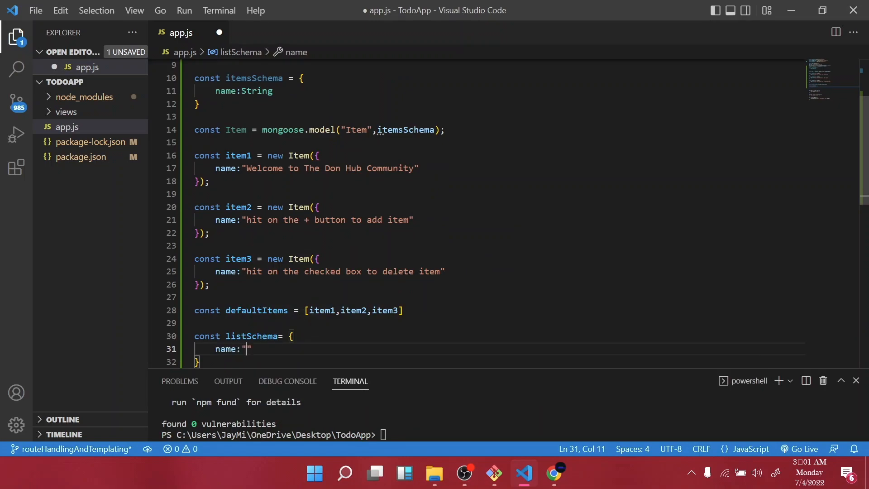
pyautogui.press('Backspace')
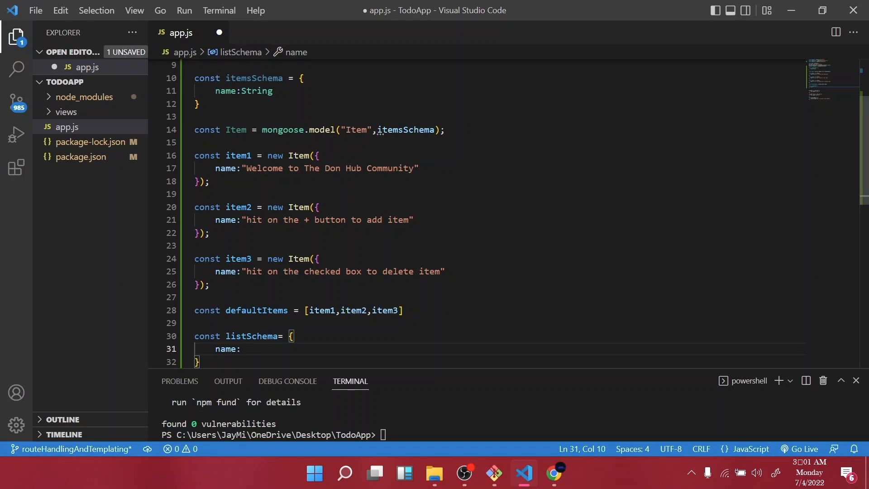
pyautogui.write('String,')
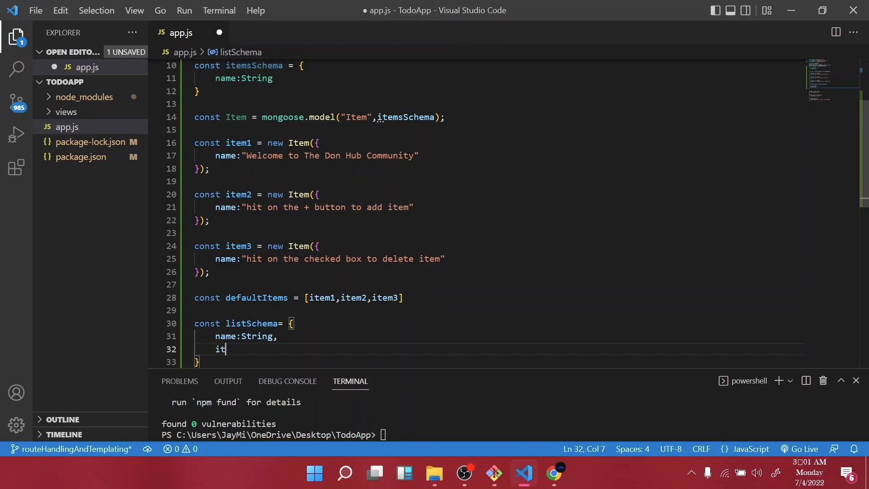
# Add items: [defaultItems] to listSchema after the name field
pyautogui.write('em')
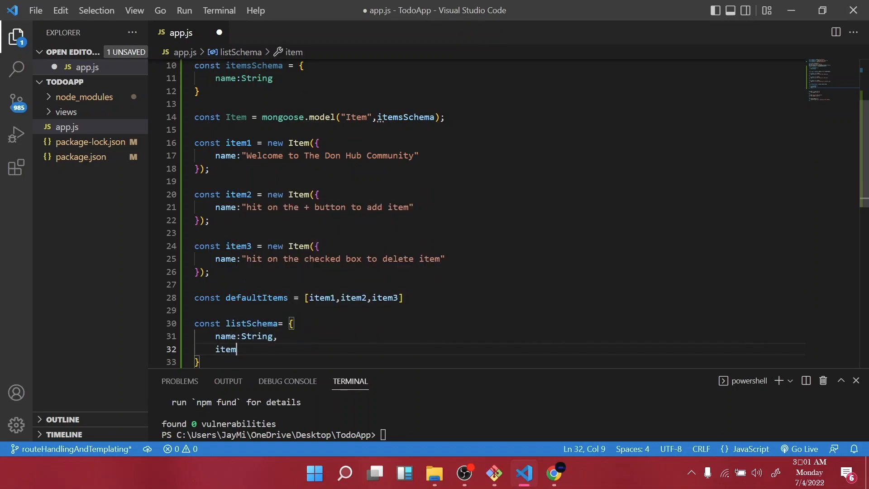
pyautogui.write('s:')
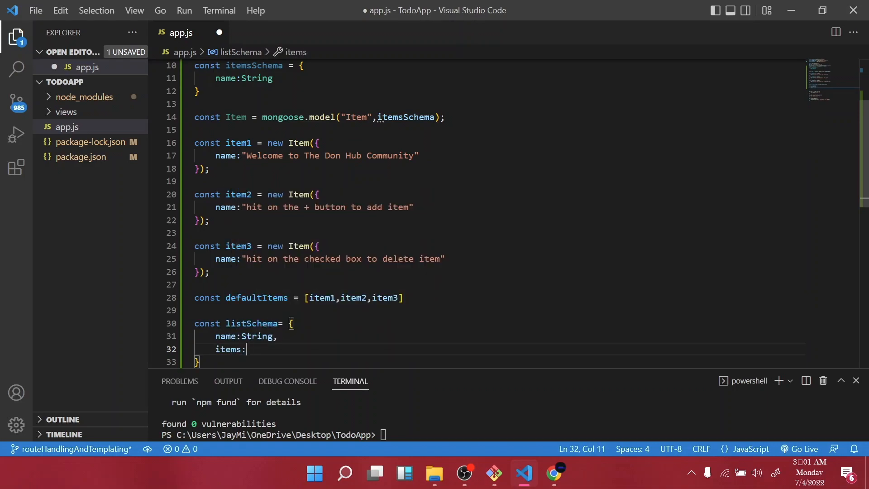
pyautogui.write('[]')
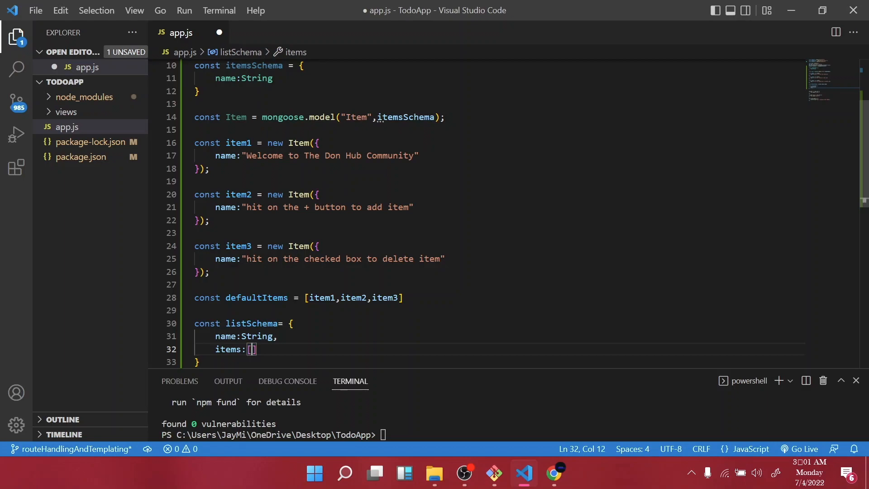
pyautogui.write('defaultItems')
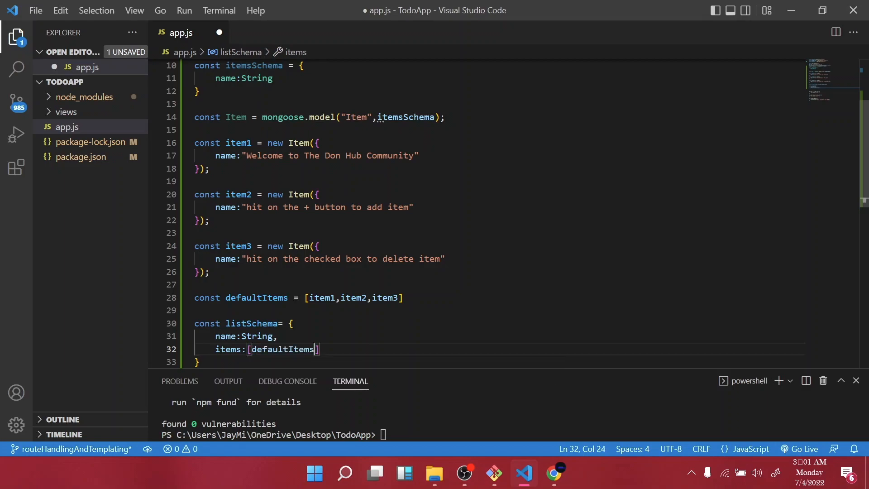
pyautogui.scroll(-3)
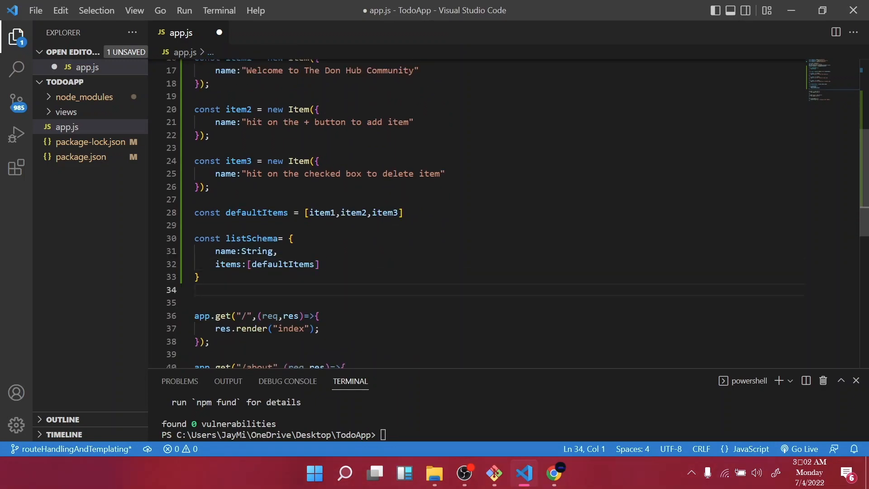
# Add const List = mongoose.model("List", listSchema) on a new line below listSchema, using autocomplete
pyautogui.press('Enter')
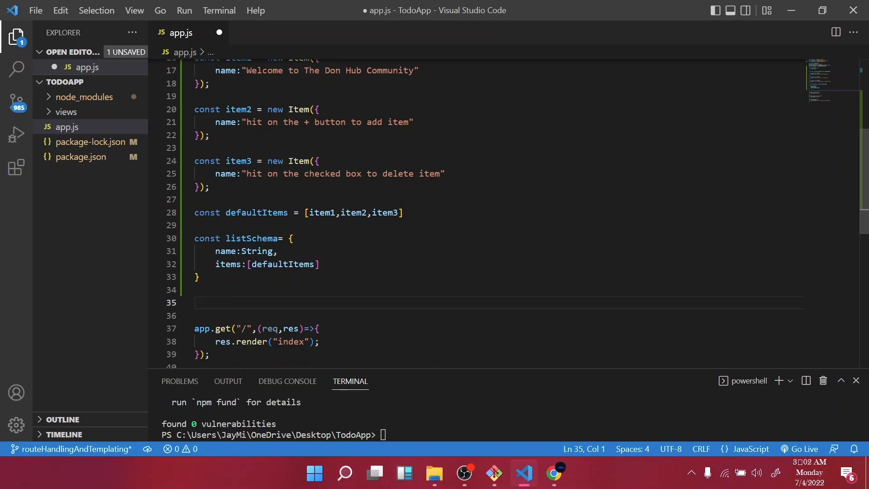
pyautogui.write('const List = m')
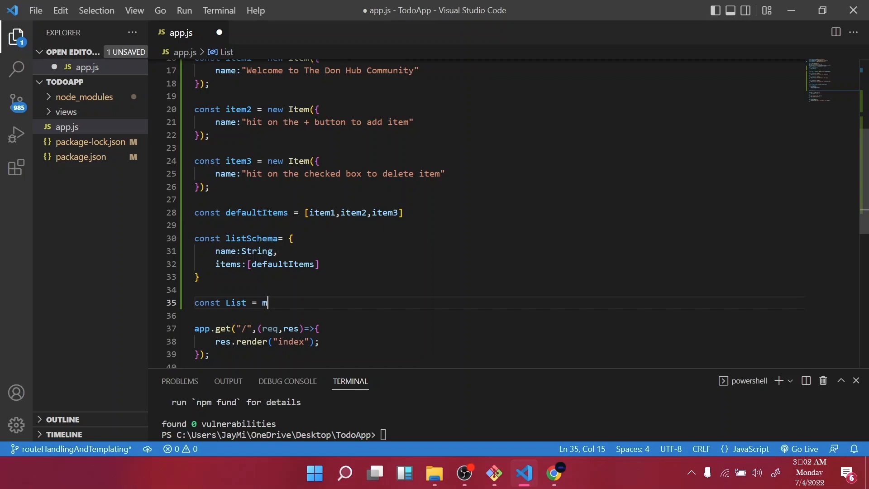
pyautogui.write('ongoose.')
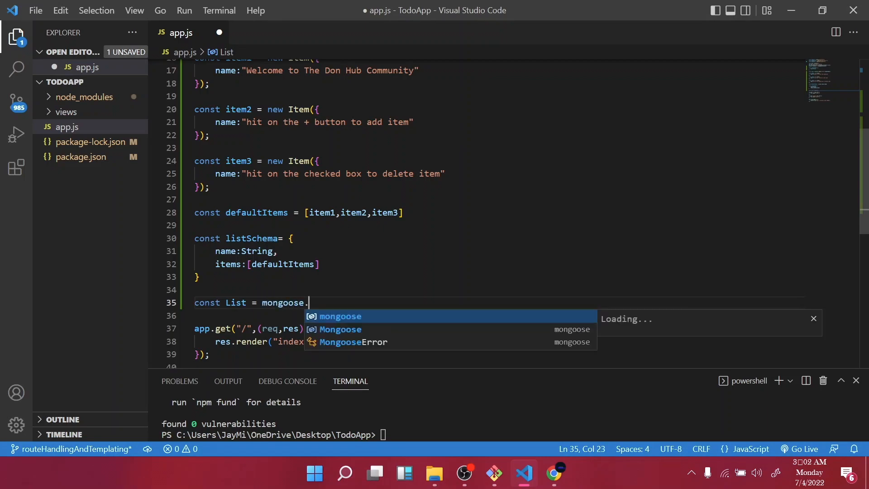
pyautogui.write('mode')
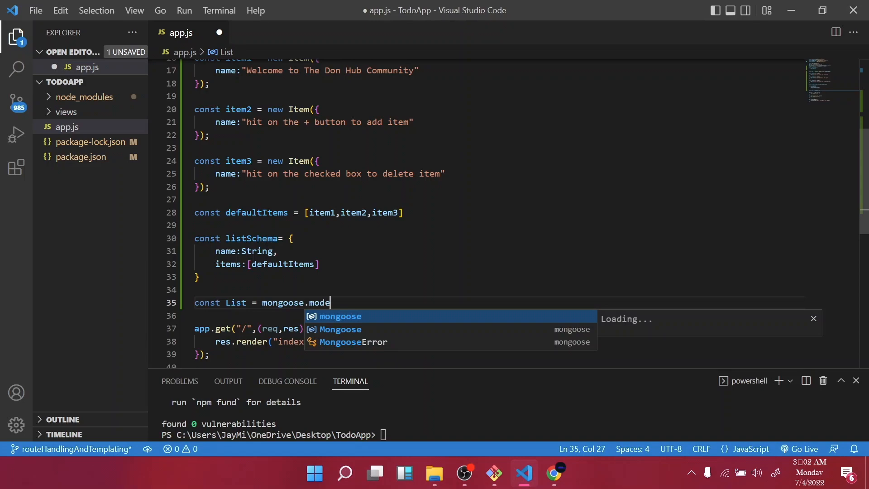
pyautogui.write('l("')
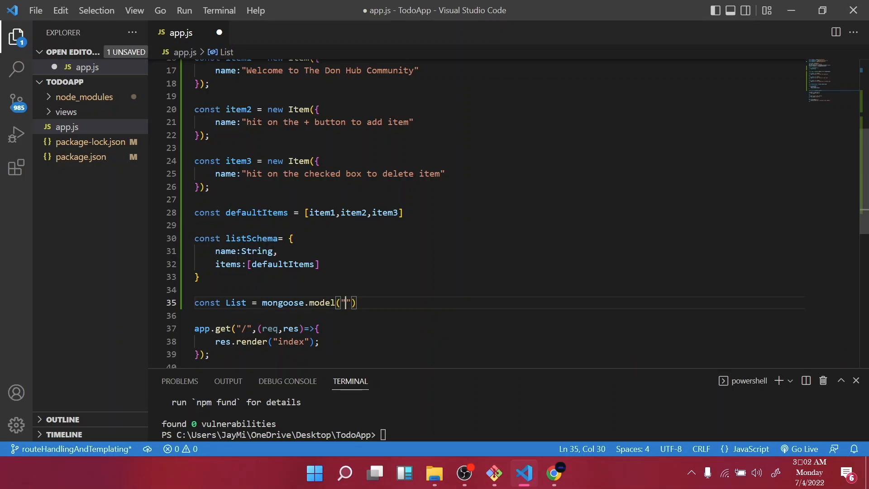
pyautogui.write('List')
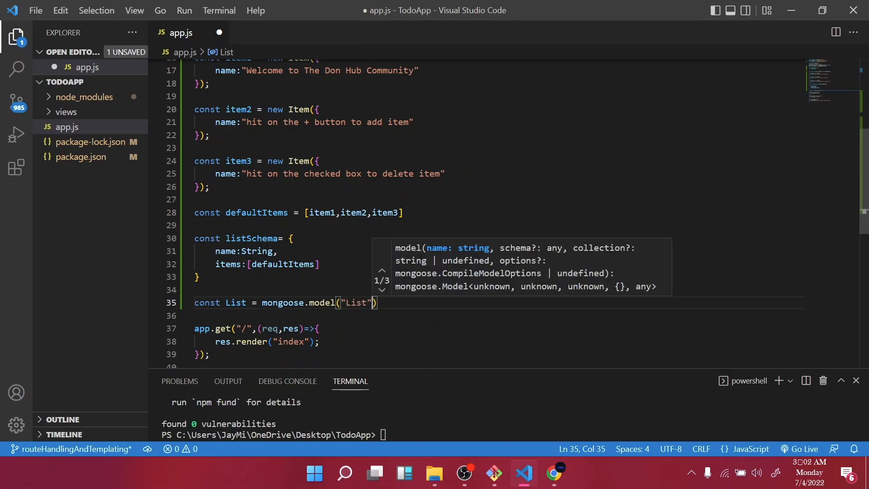
pyautogui.write(',{}')
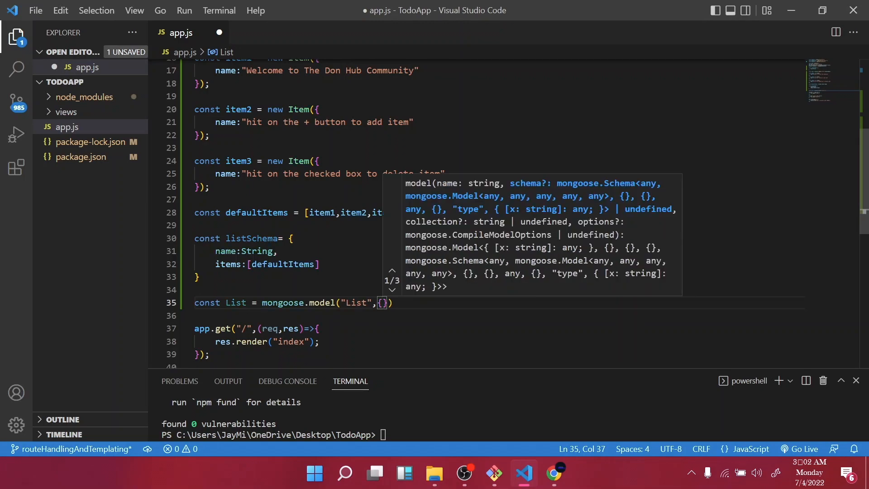
pyautogui.write('listSc')
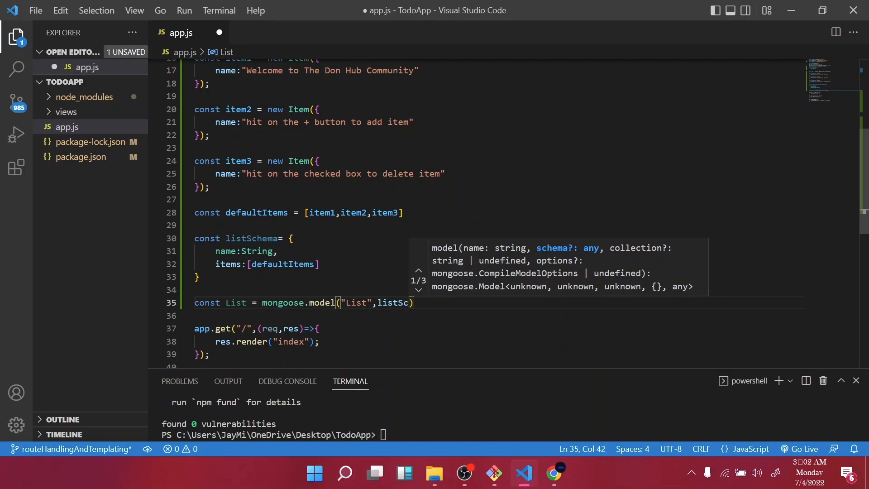
pyautogui.write('h')
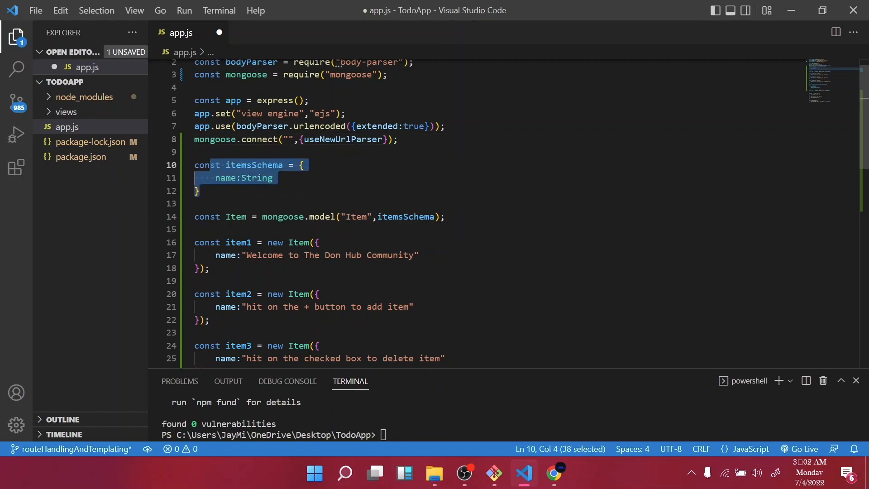
pyautogui.scroll(-3)
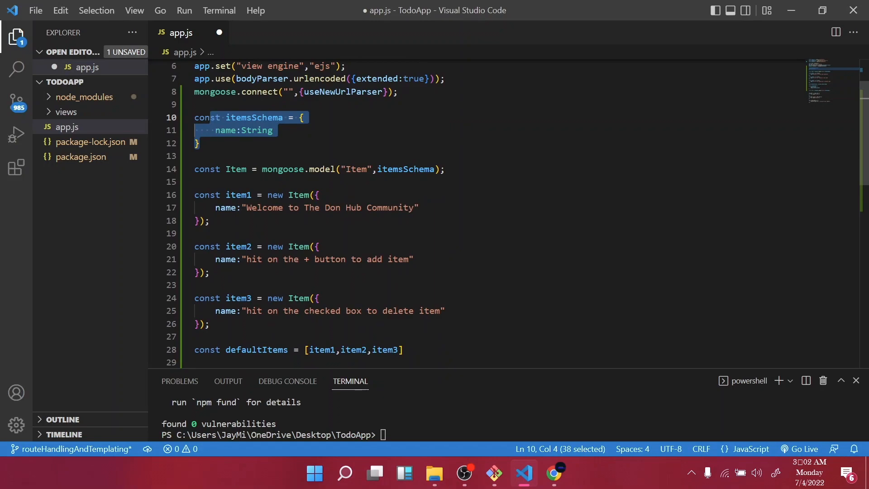
pyautogui.scroll(-3)
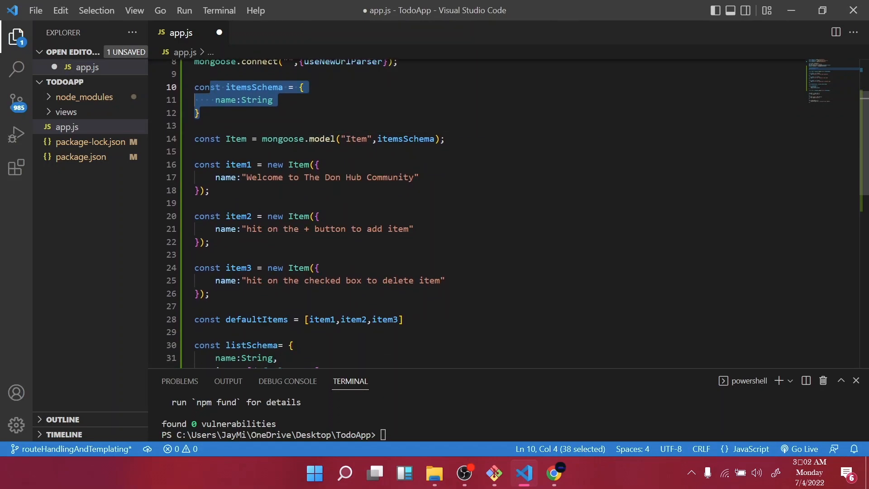
pyautogui.scroll(-3)
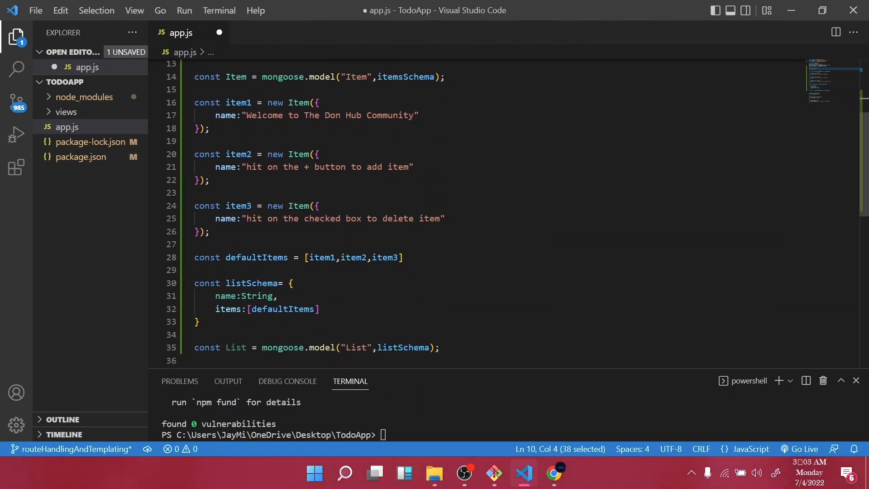
pyautogui.scroll(-3)
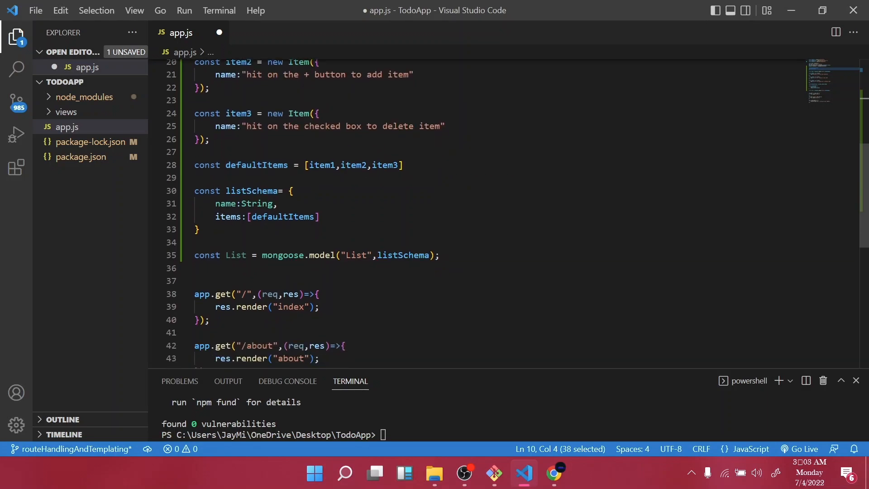
pyautogui.scroll(-3)
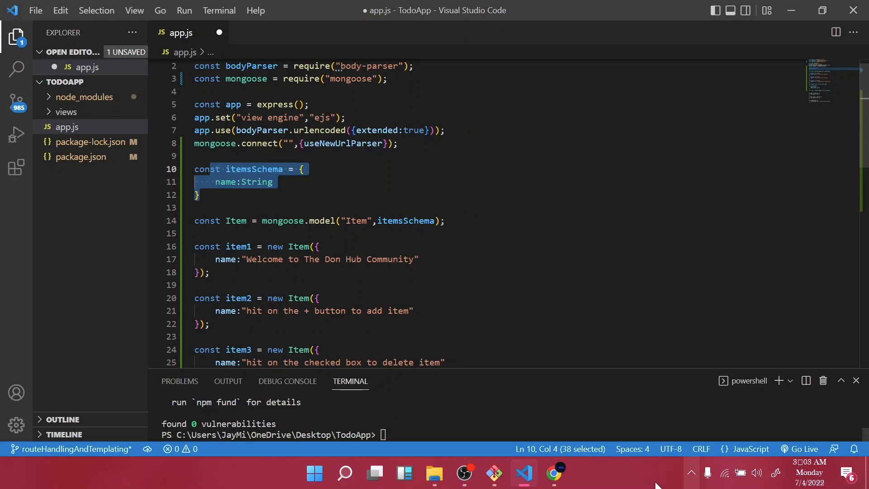
pyautogui.click(554, 473)
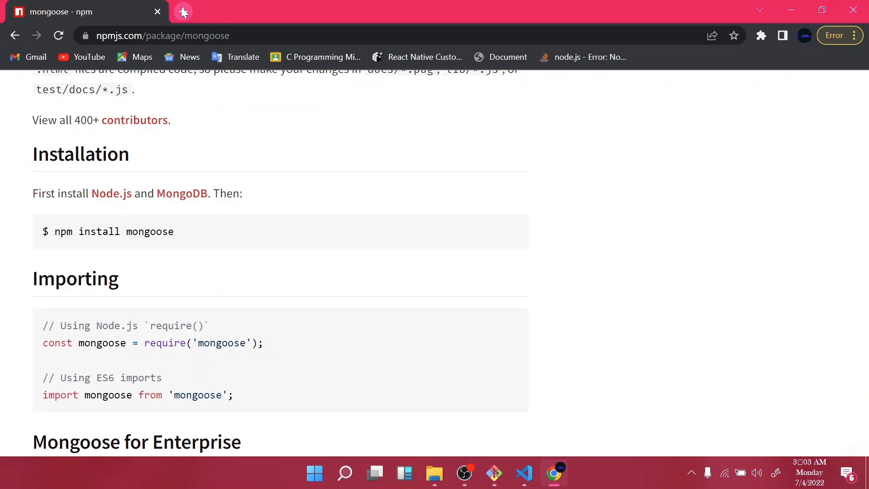
# Search 'mongodb' in a new Chrome tab and reach the MongoDB account login page
pyautogui.click(182, 11)
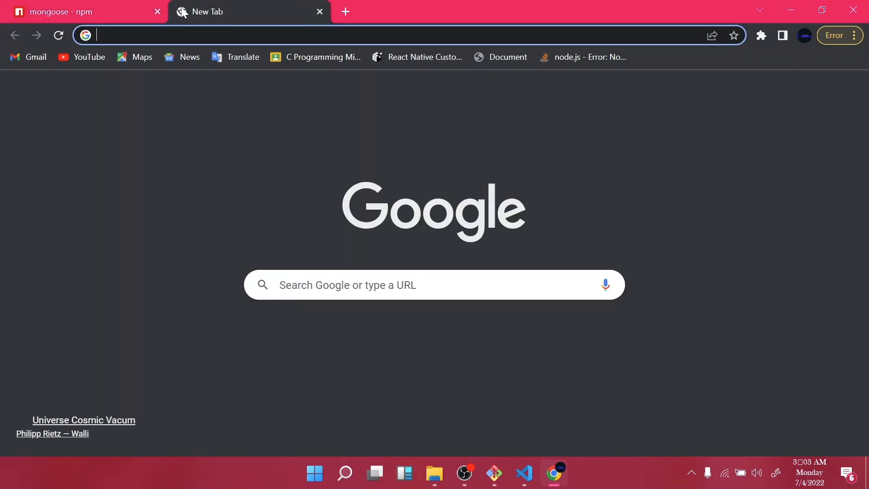
pyautogui.write('mongodb')
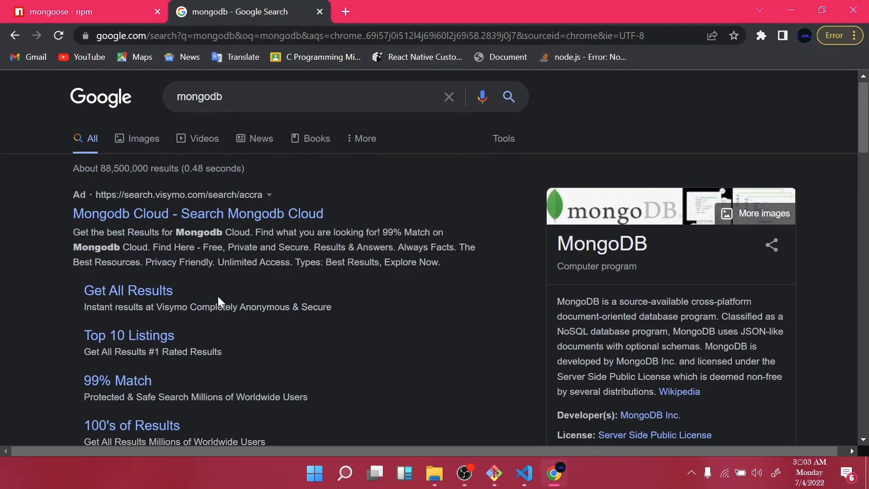
pyautogui.scroll(-3)
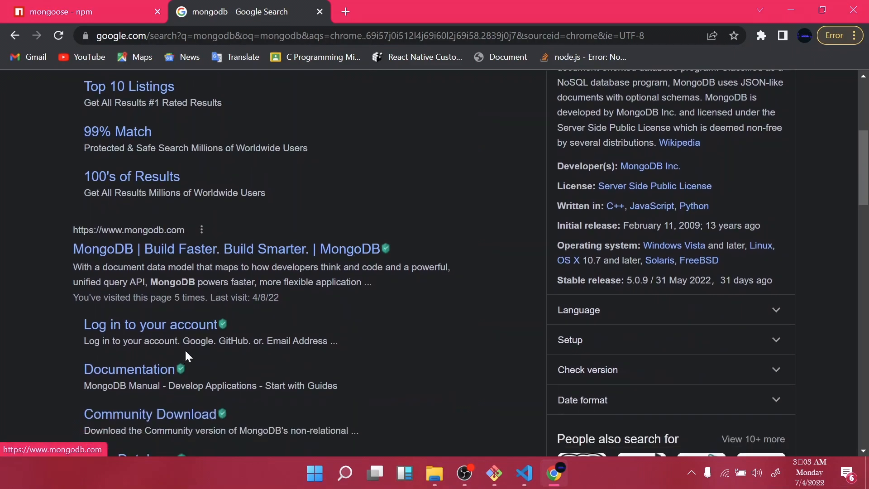
pyautogui.click(150, 324)
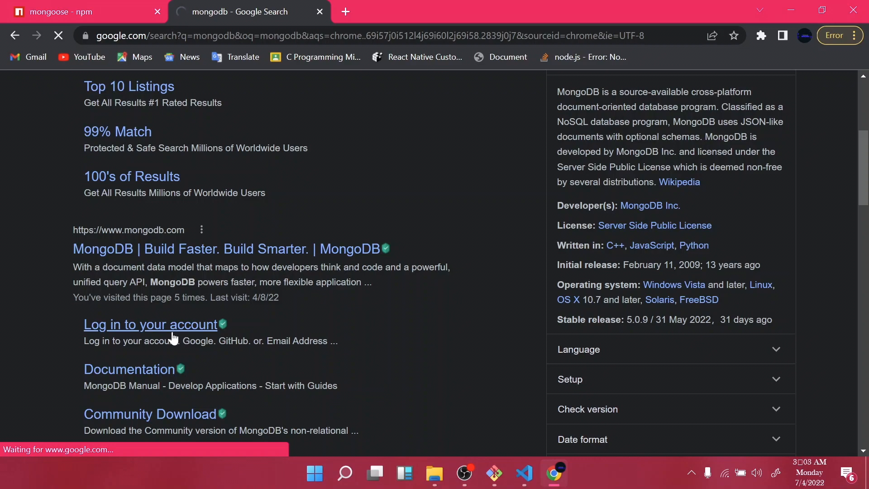
pyautogui.click(149, 325)
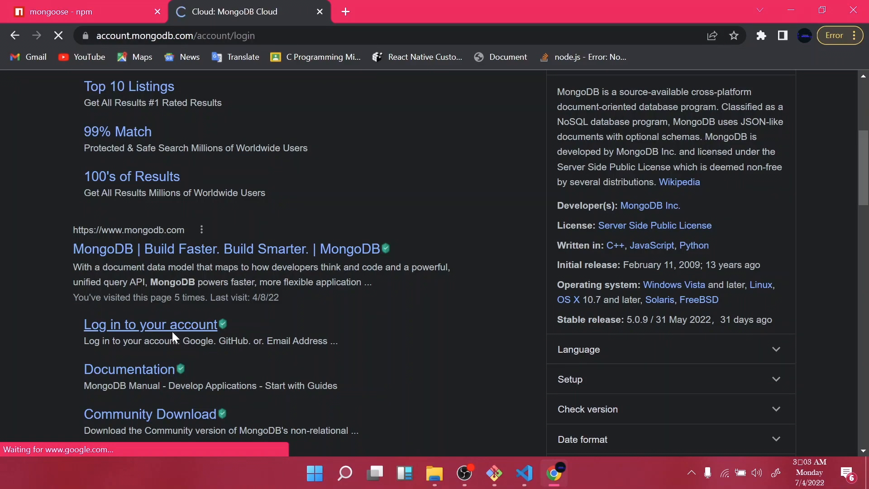
pyautogui.click(150, 324)
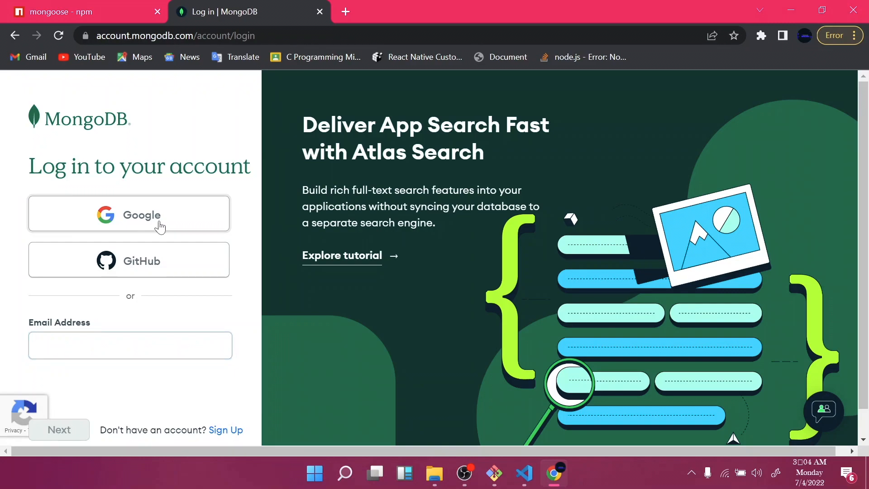
# Sign in to MongoDB Atlas with a Google account
pyautogui.click(129, 214)
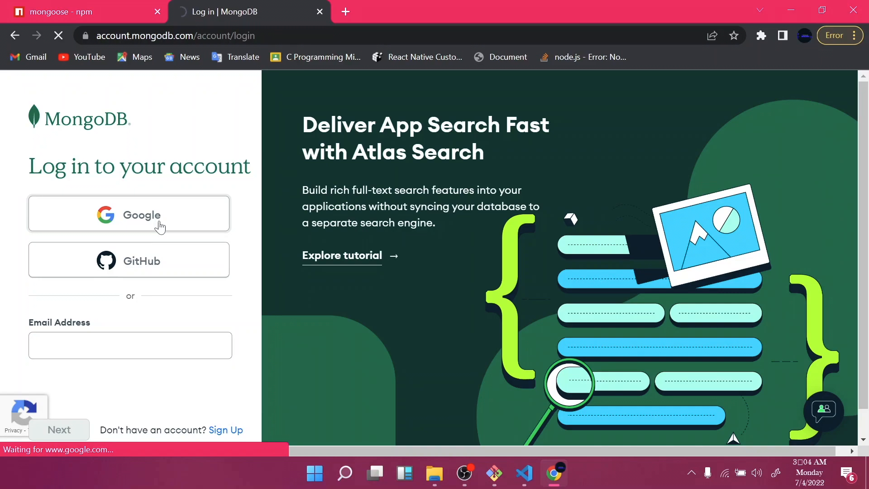
pyautogui.click(141, 215)
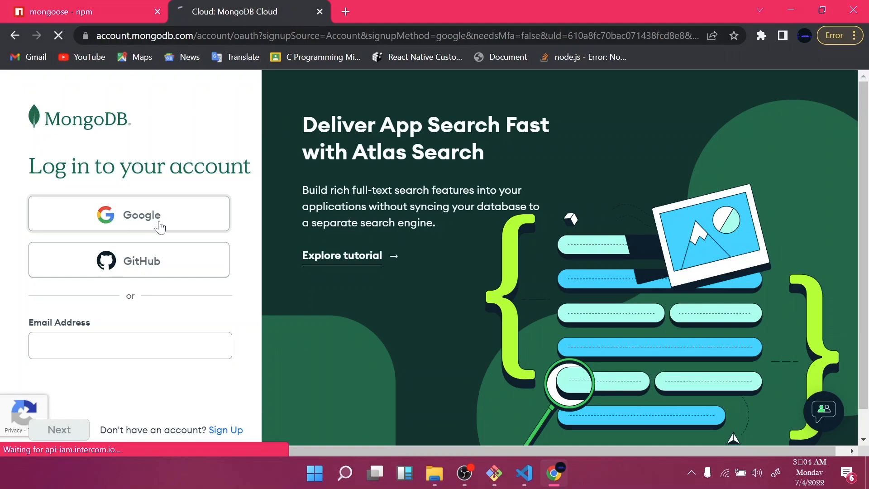
pyautogui.click(130, 214)
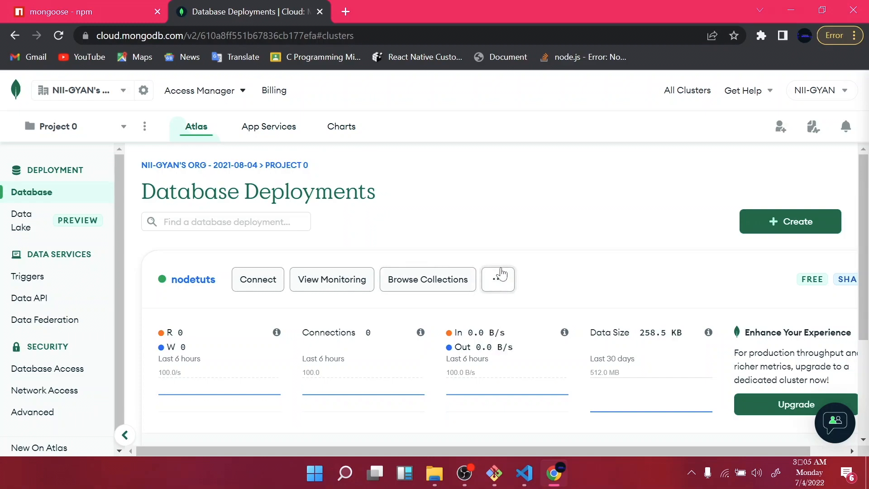
# Look over the Create Cluster page's Cluster Name setting, then go back to Database Deployments
pyautogui.scroll(-3)
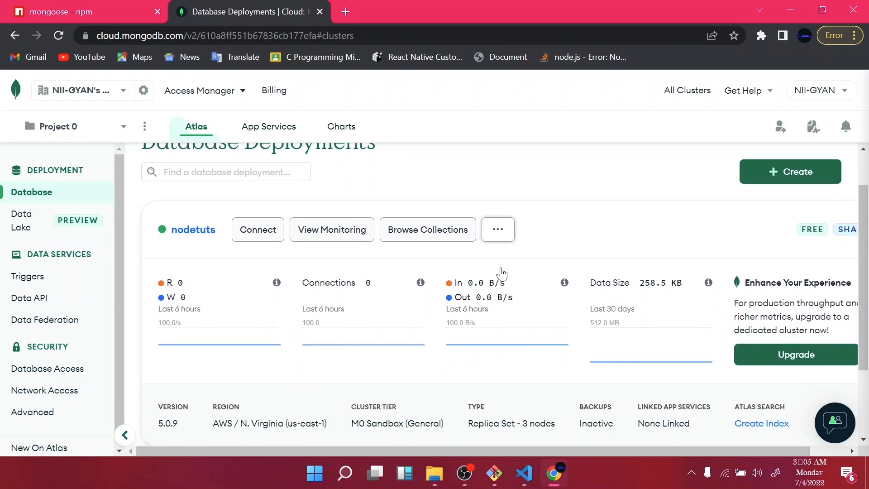
pyautogui.scroll(3)
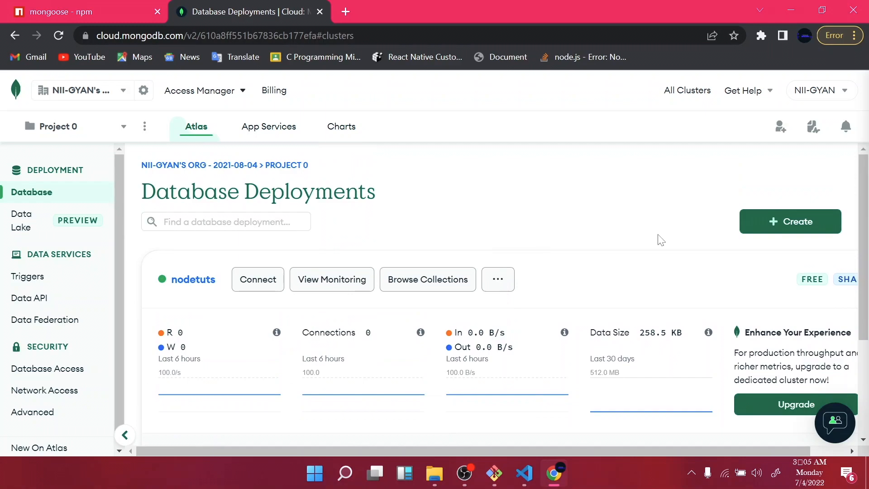
pyautogui.click(791, 222)
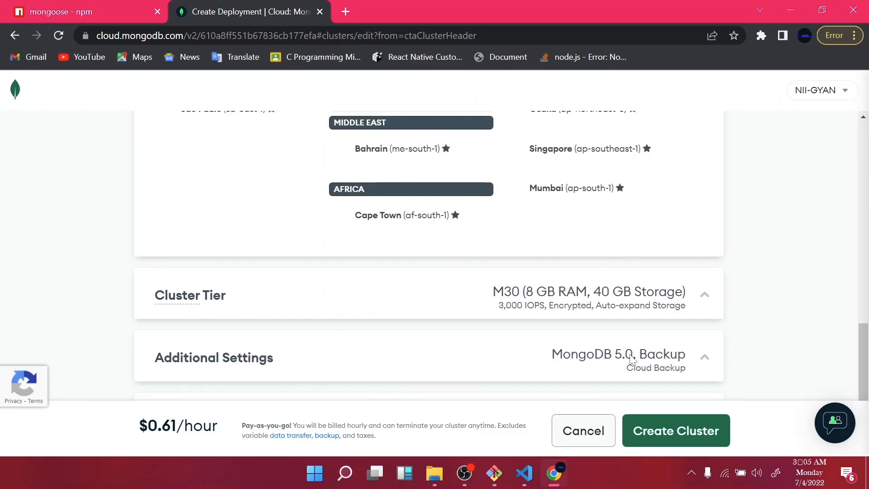
pyautogui.scroll(-3)
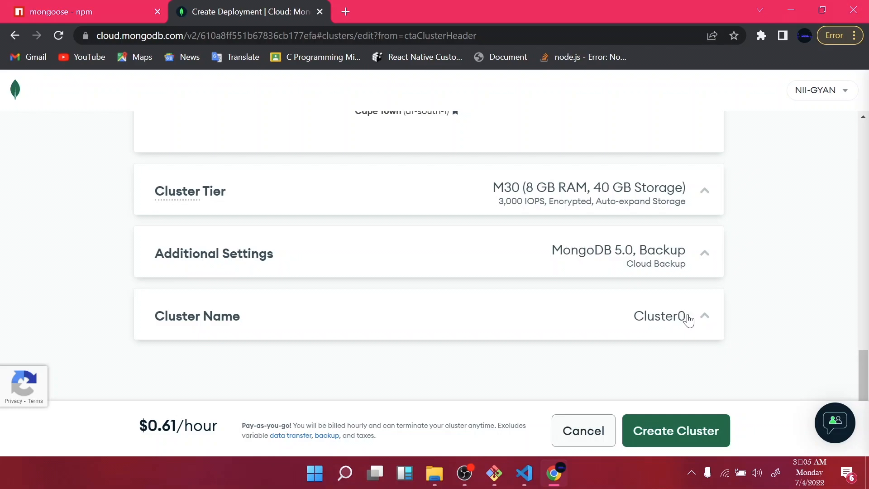
pyautogui.click(704, 316)
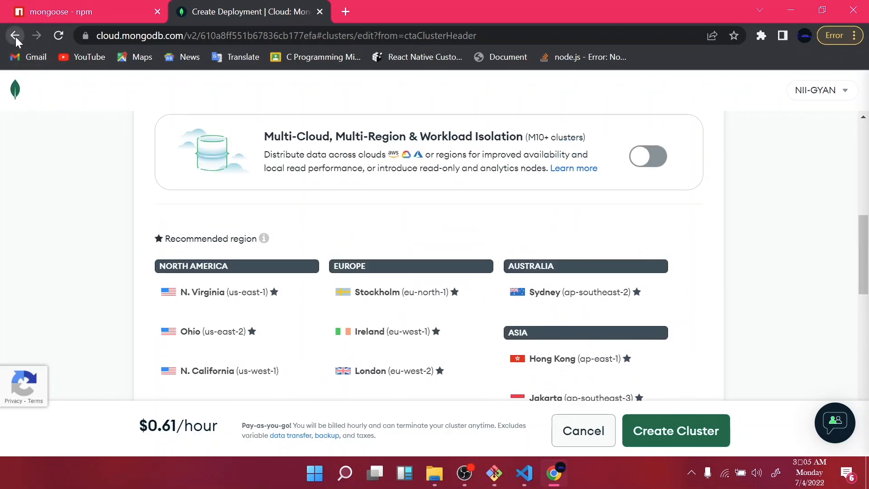
pyautogui.click(16, 35)
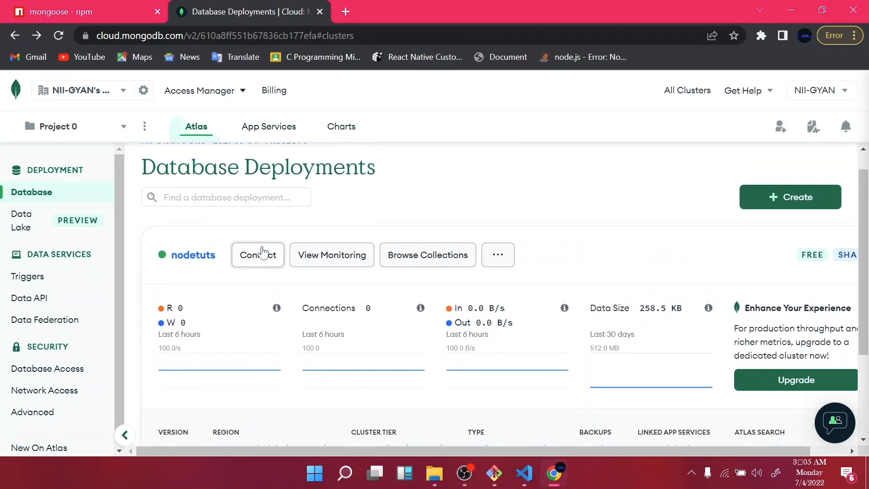
# Copy the nodetuts connection string for the Node.js driver, version 4.1 or later
pyautogui.click(258, 255)
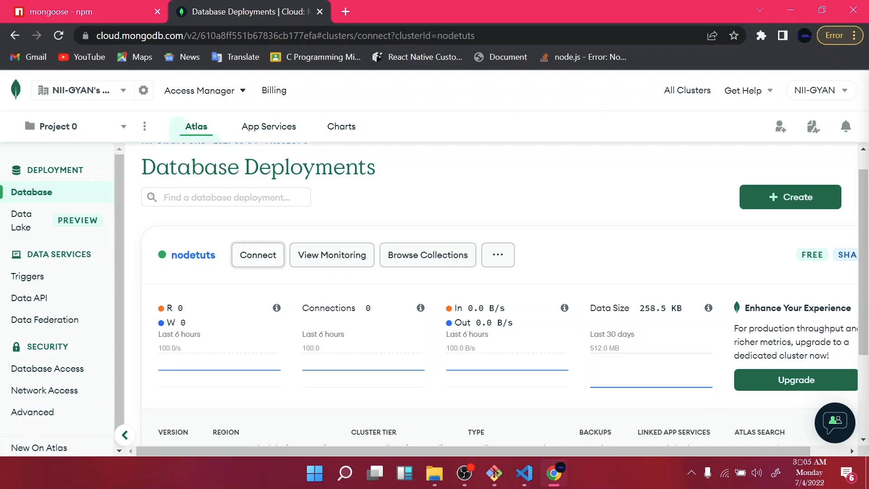
pyautogui.click(257, 255)
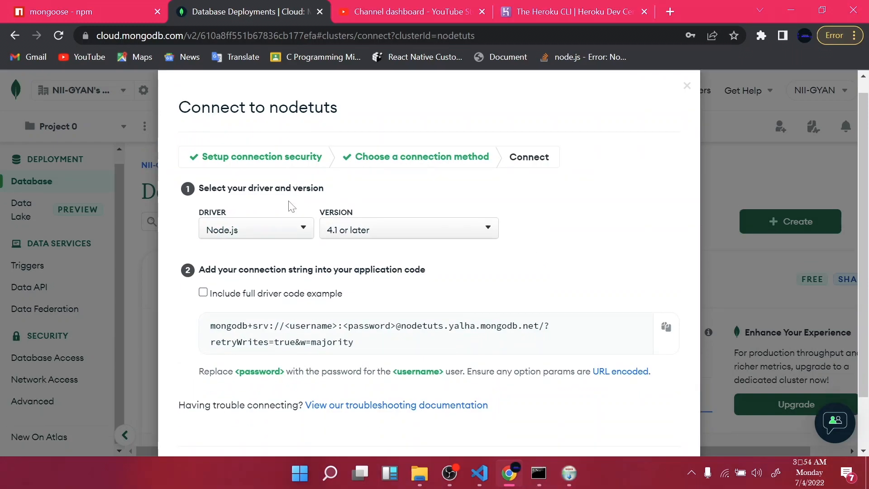
pyautogui.click(256, 230)
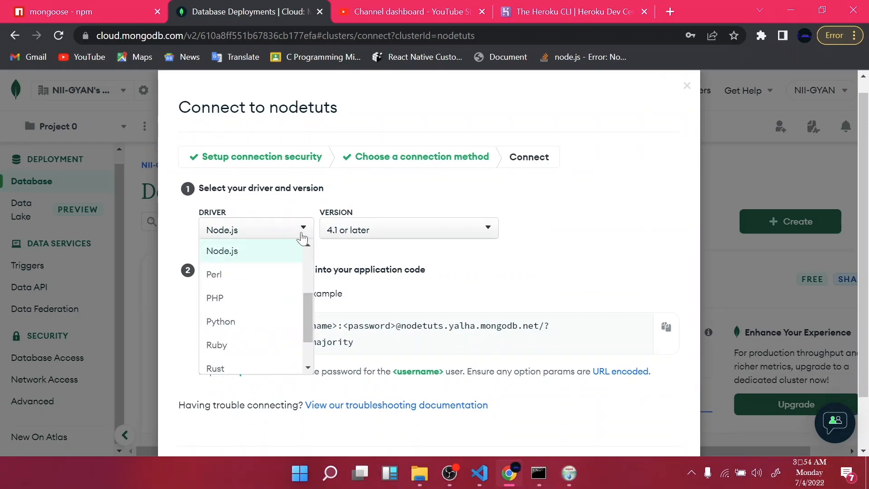
pyautogui.click(409, 228)
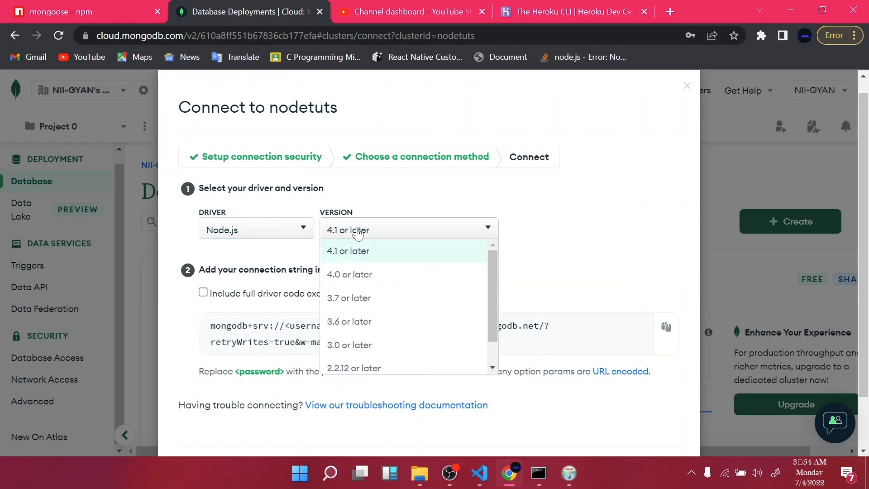
pyautogui.click(347, 251)
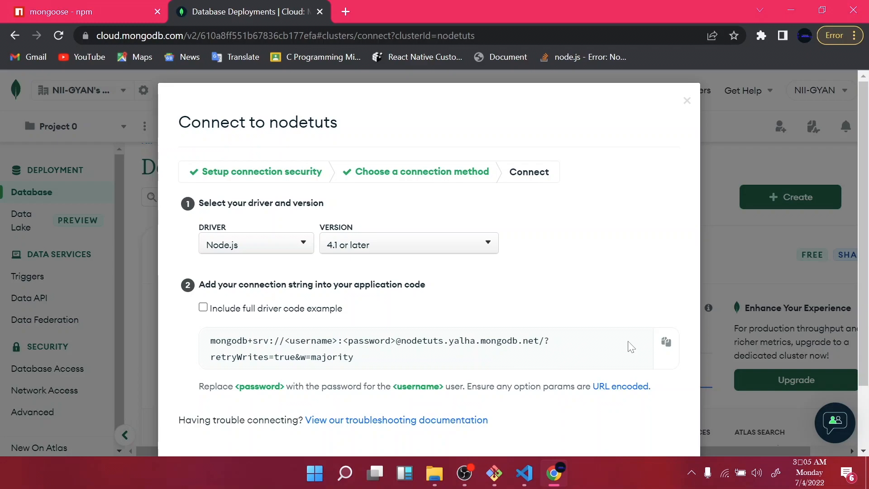
pyautogui.click(666, 342)
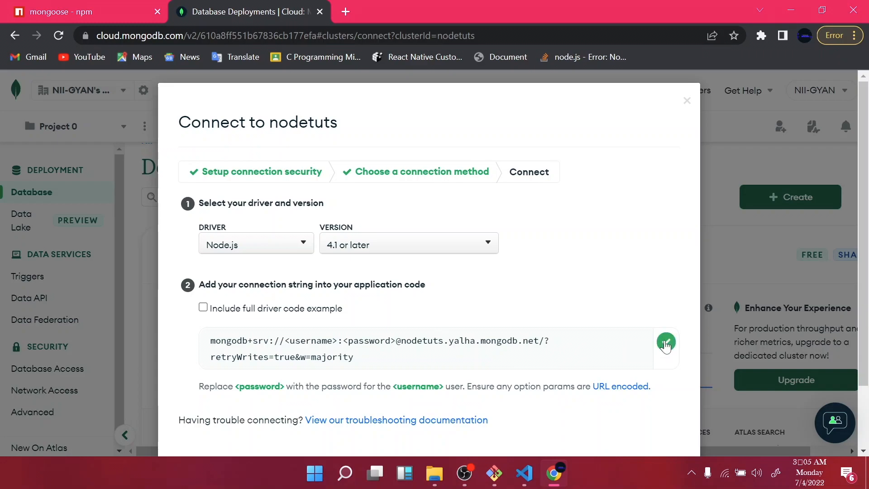
pyautogui.moveTo(523, 474)
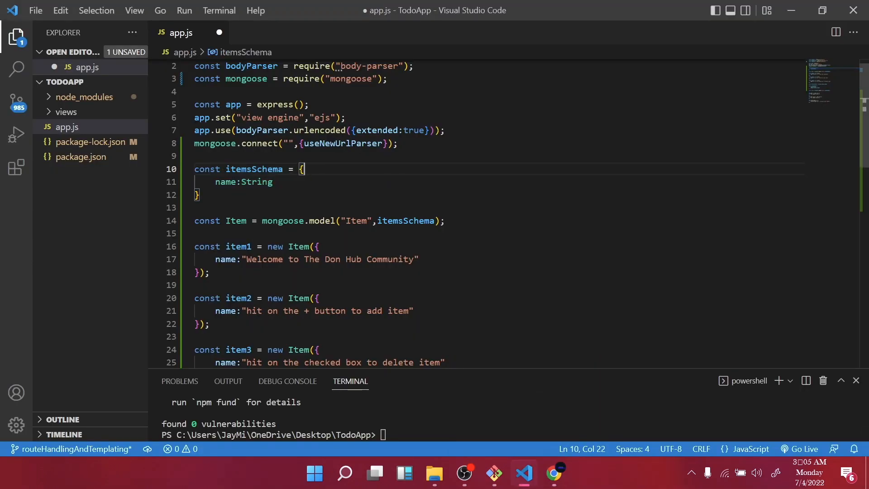
pyautogui.write('mongodb+srv://<username>:<password>@nodetuts.yalha.mongodb.net/?retryWrites=true&w=majority')
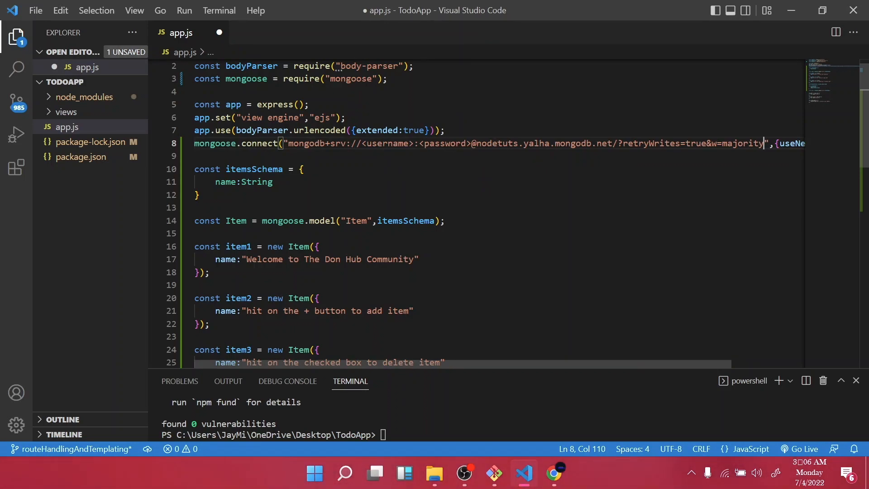
pyautogui.moveTo(466, 473)
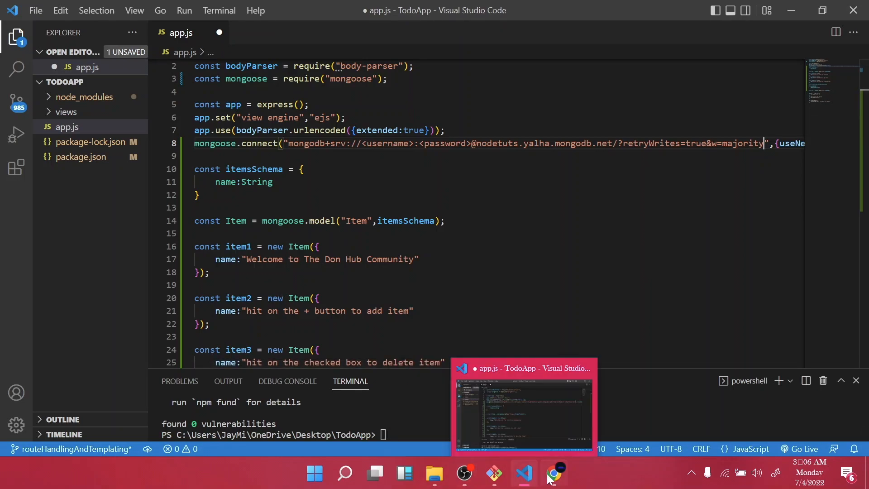
pyautogui.click(555, 474)
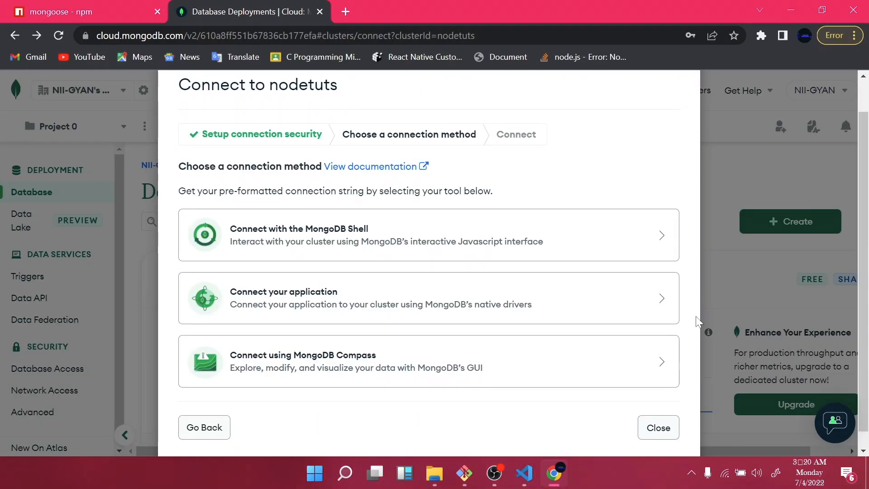
# Close the Connect dialog and start adding a new user under Database Access
pyautogui.click(658, 427)
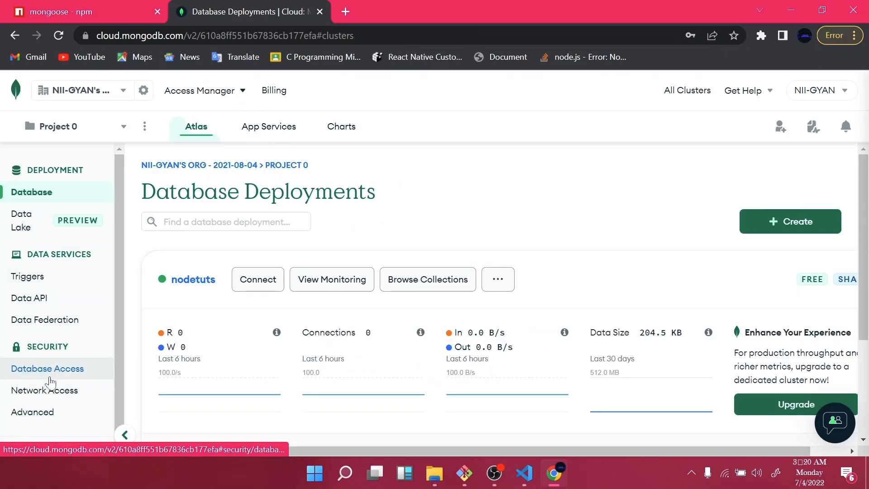
pyautogui.click(47, 369)
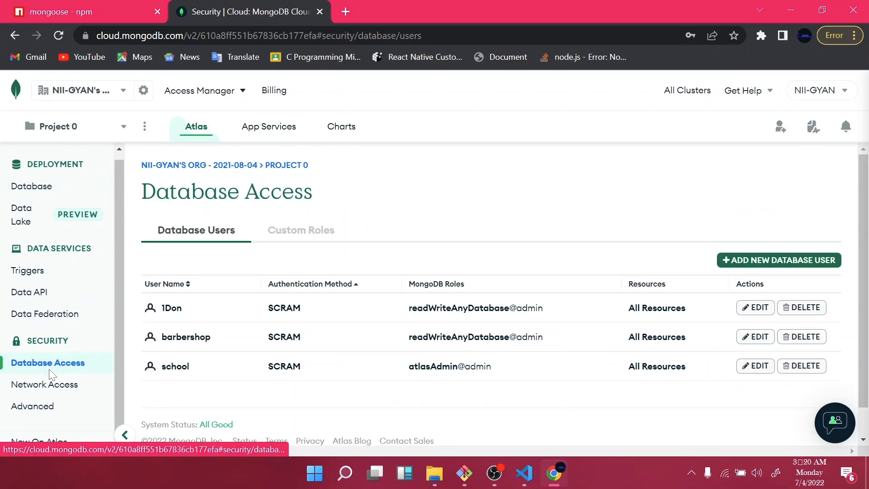
pyautogui.click(779, 260)
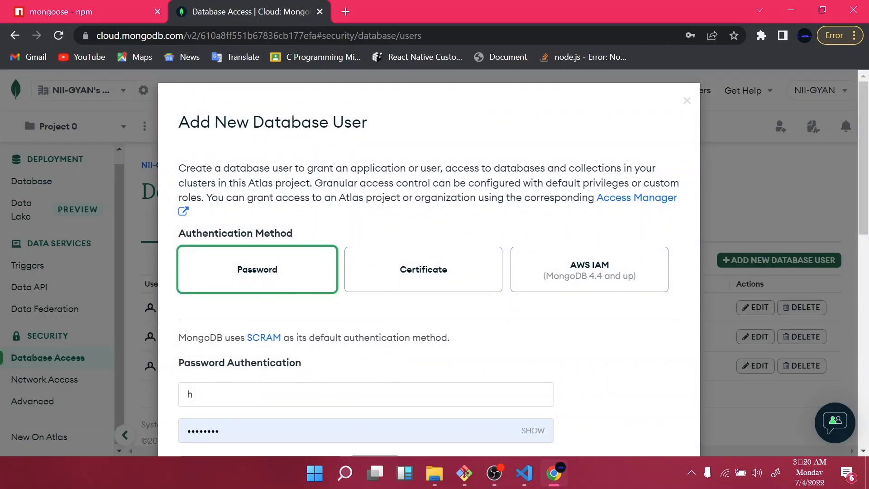
# Create user donhub with a revealed password and read-write access to any database
pyautogui.write('ud')
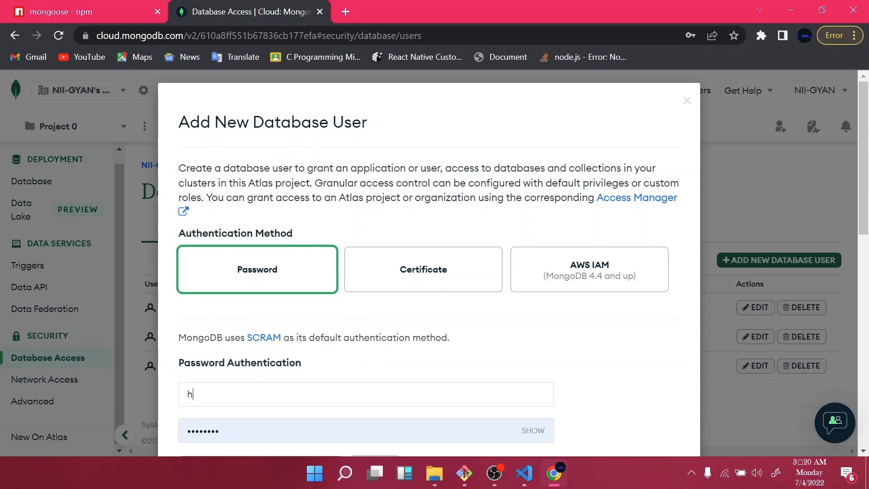
pyautogui.write('donhub')
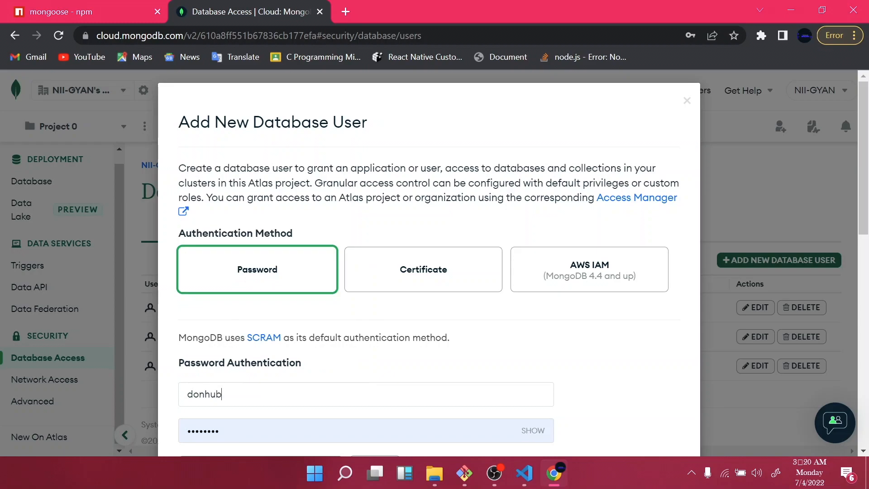
pyautogui.scroll(-3)
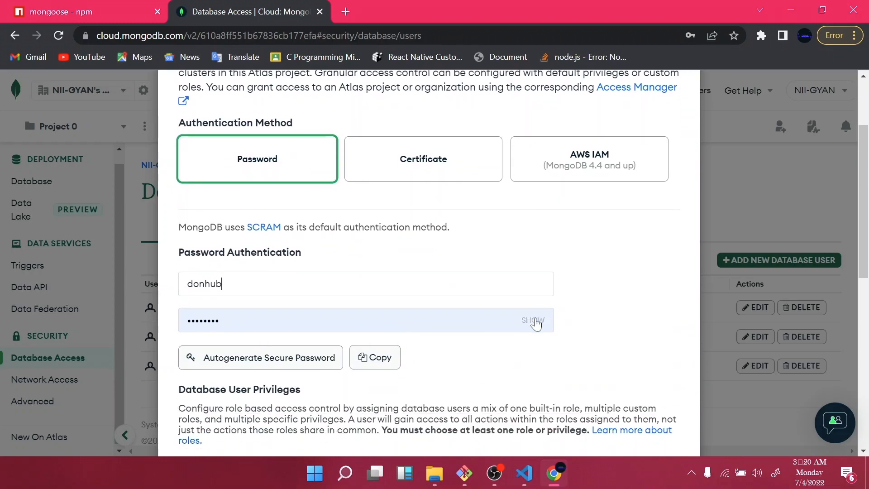
pyautogui.click(533, 320)
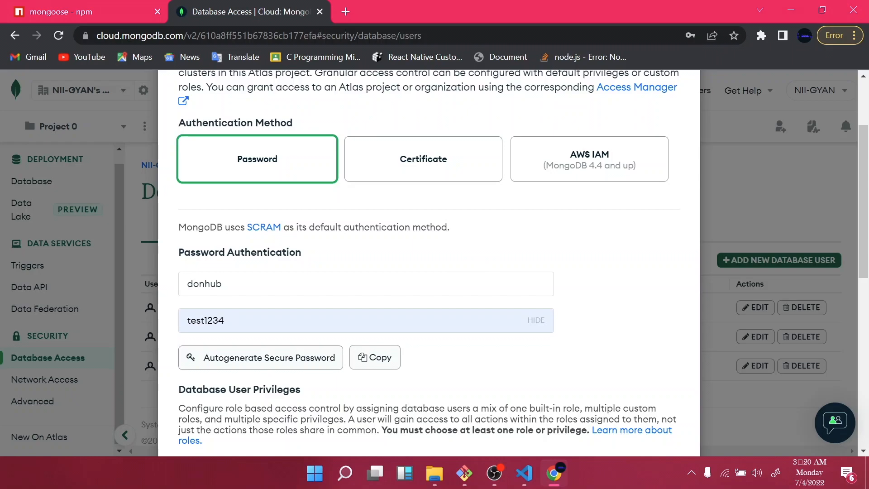
pyautogui.scroll(-3)
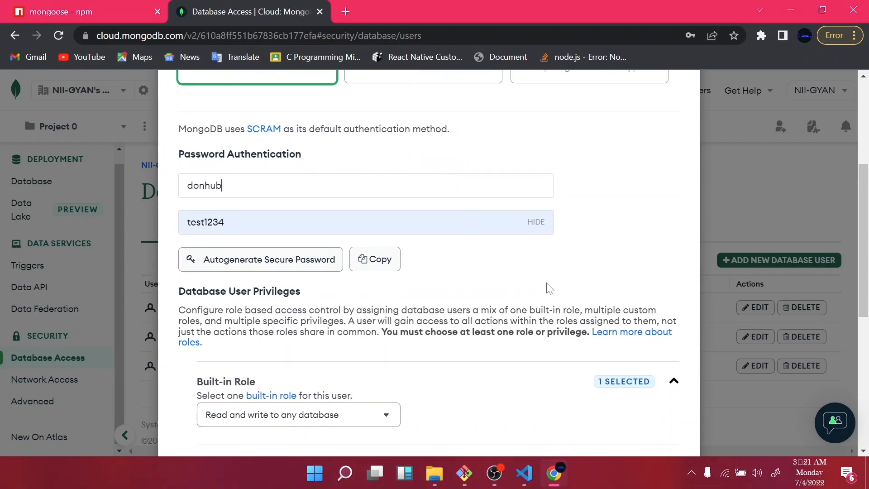
pyautogui.scroll(-3)
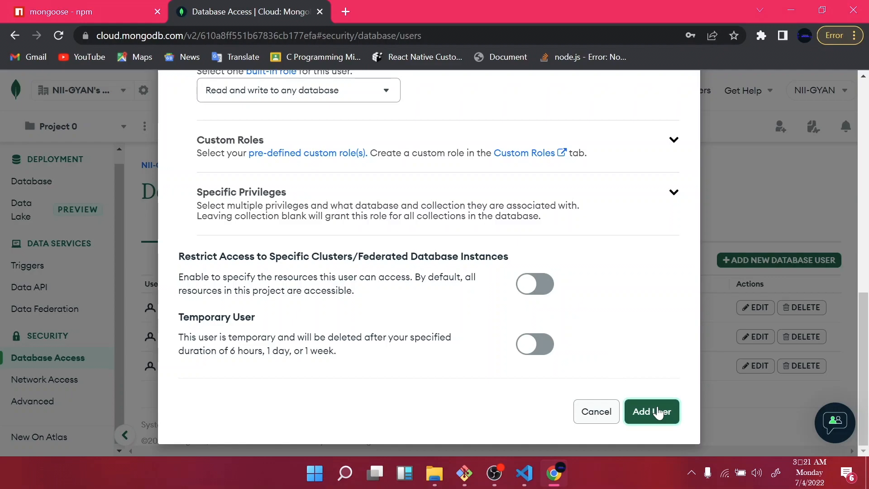
pyautogui.click(652, 412)
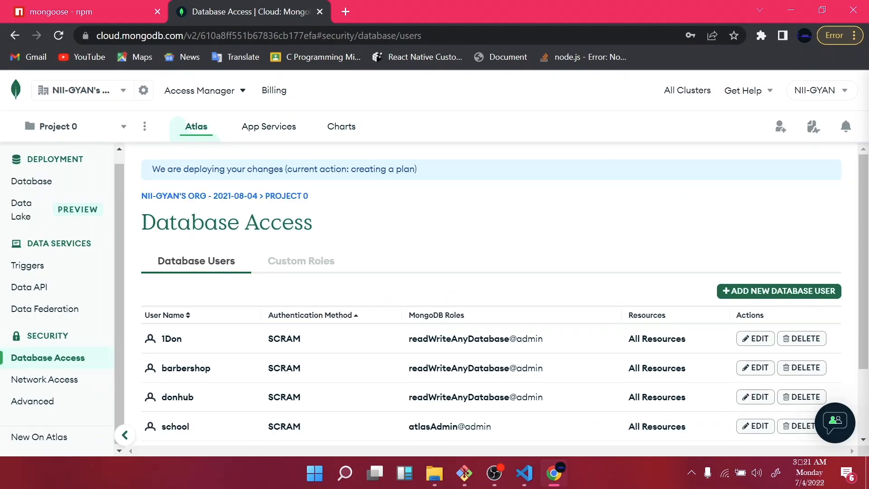
pyautogui.click(524, 473)
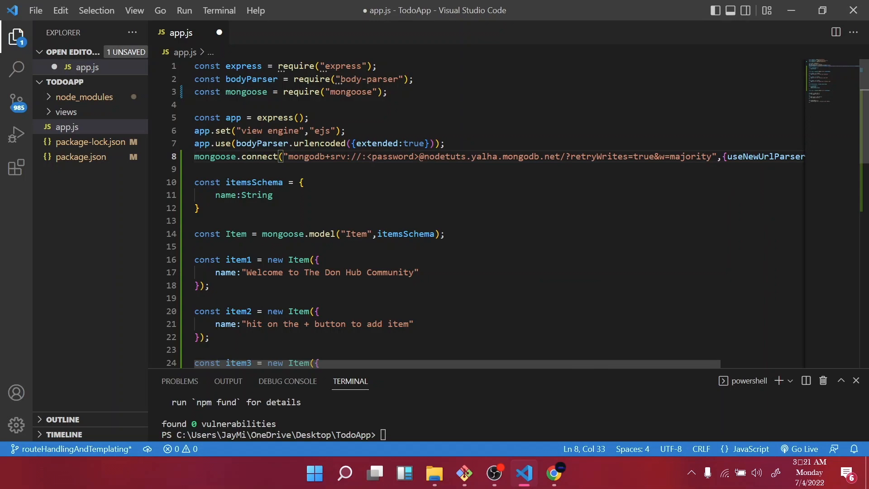
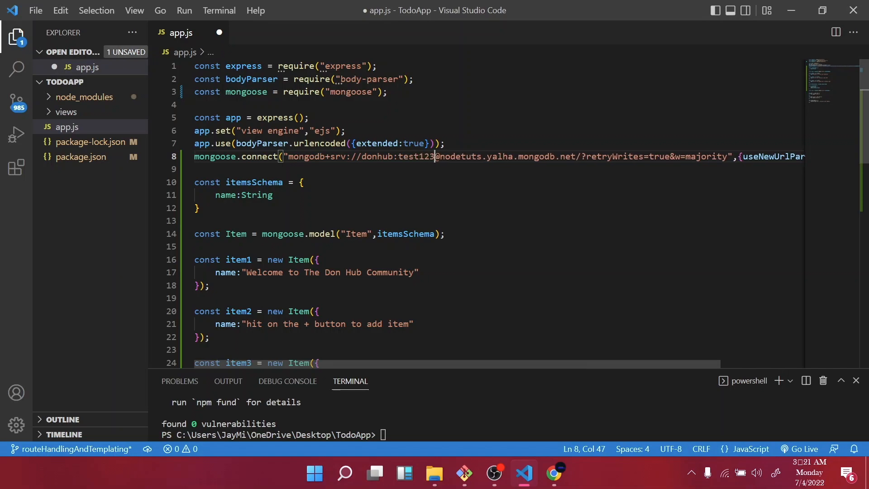